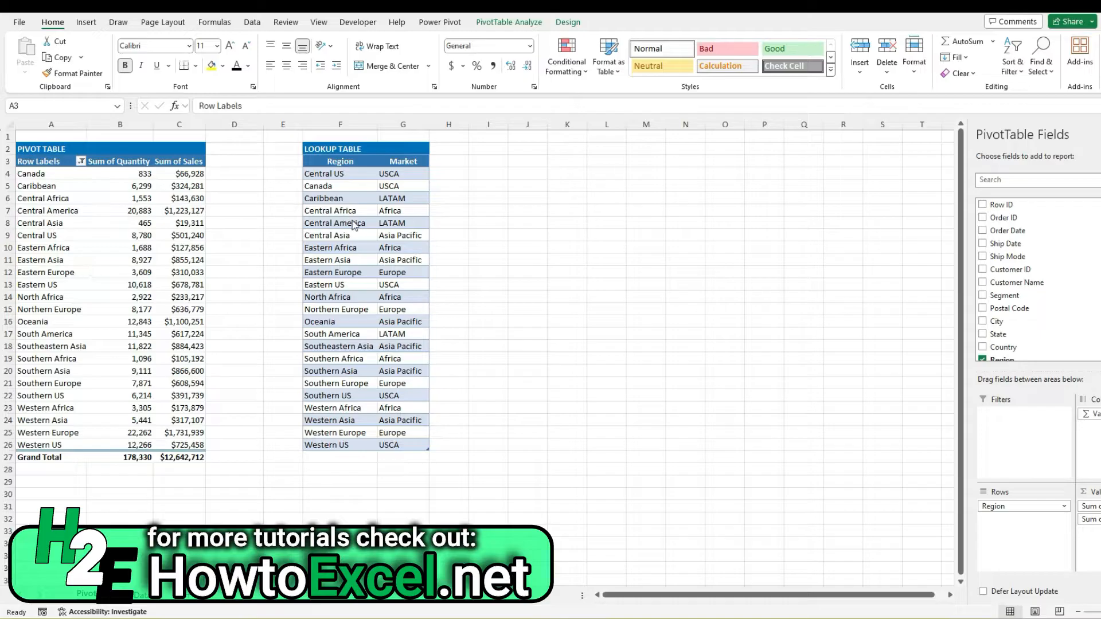
mouse_move(413, 256)
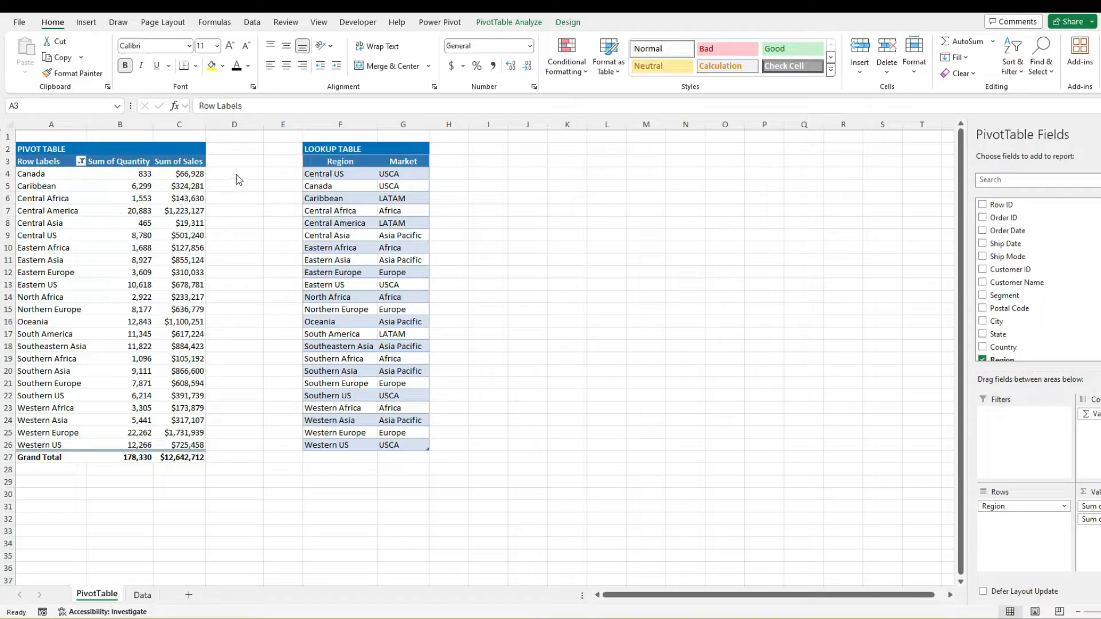
Step: Copy the Sum of Sales header styling onto column D and label D3 'Market'
click(39, 160)
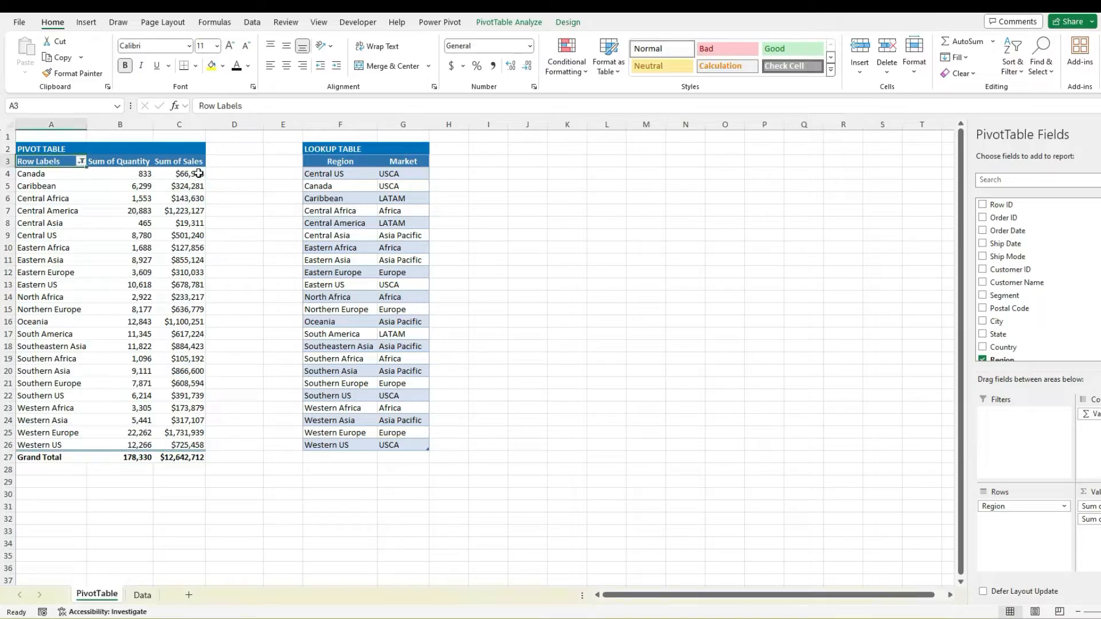
click(179, 173)
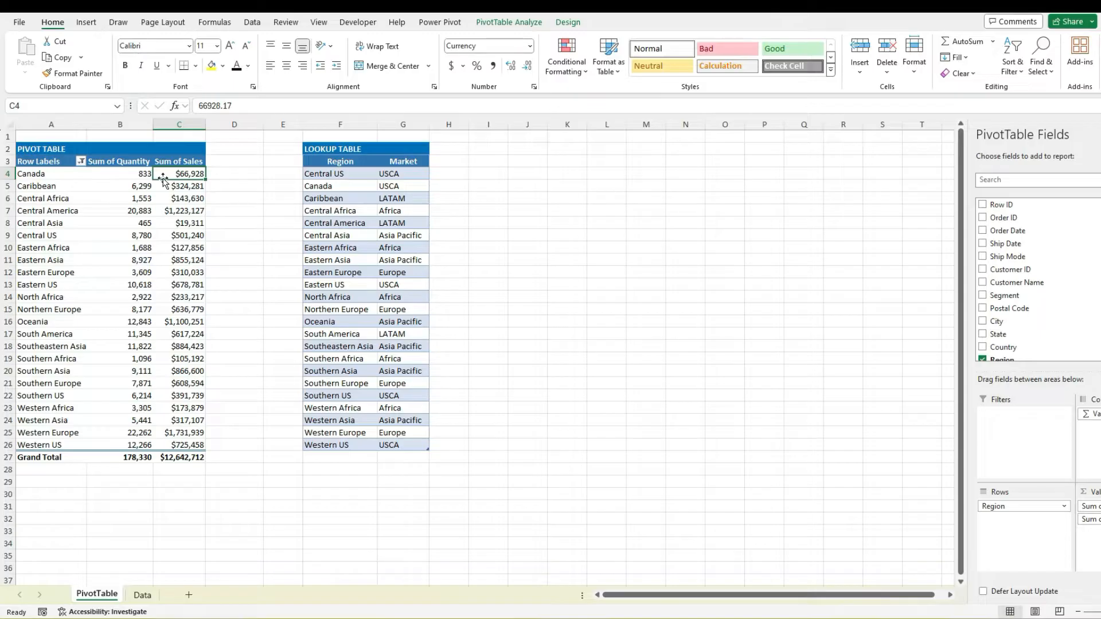
mouse_move(166, 181)
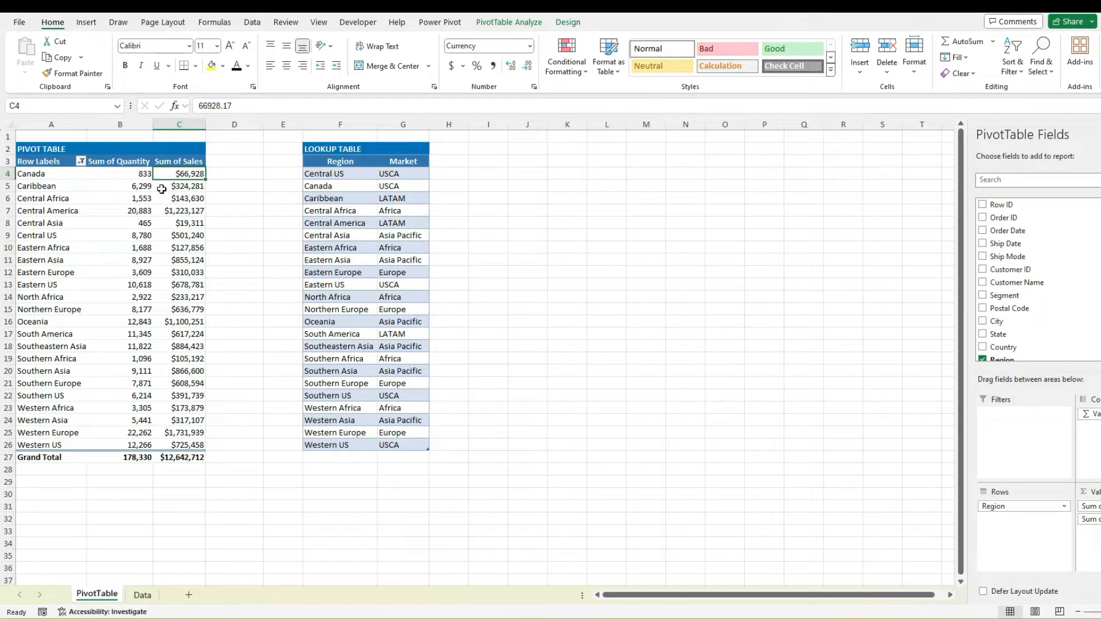
mouse_move(179, 173)
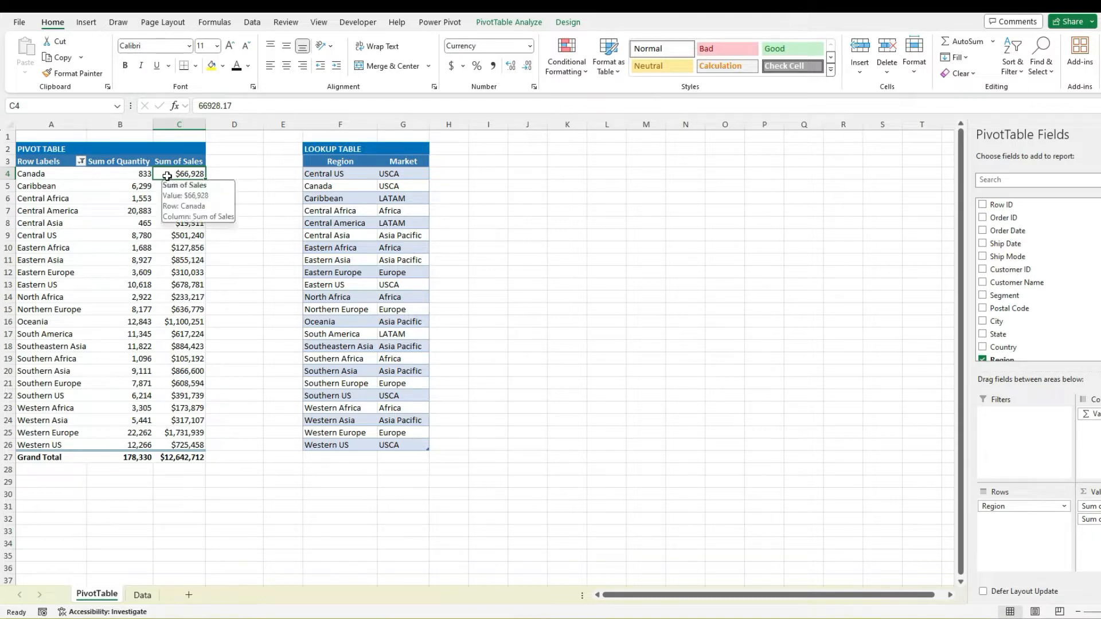
mouse_move(190, 173)
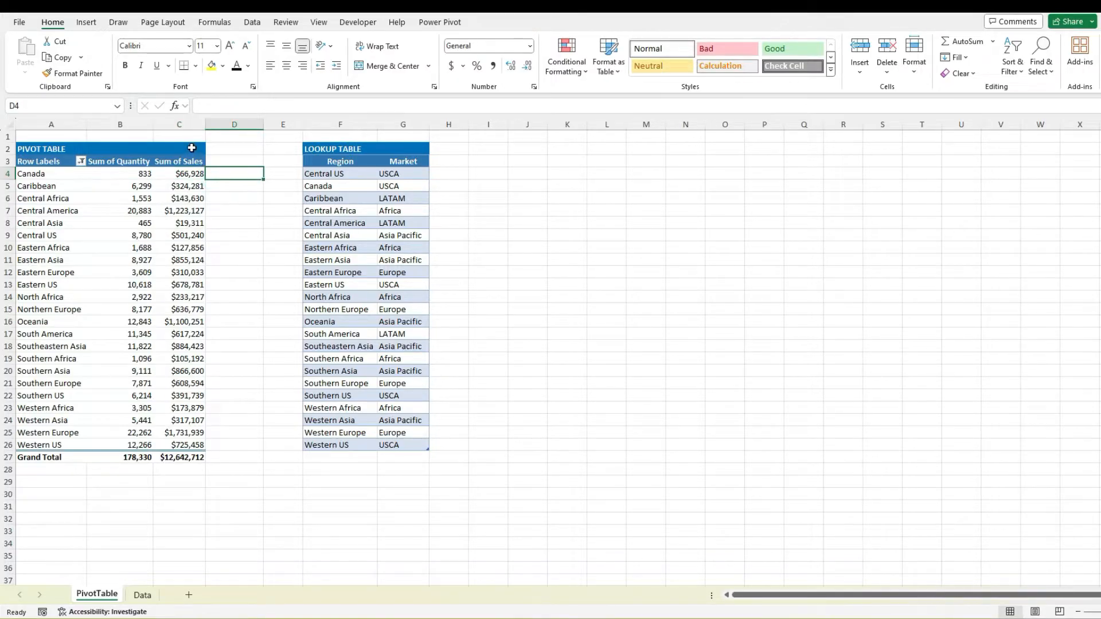
click(71, 73)
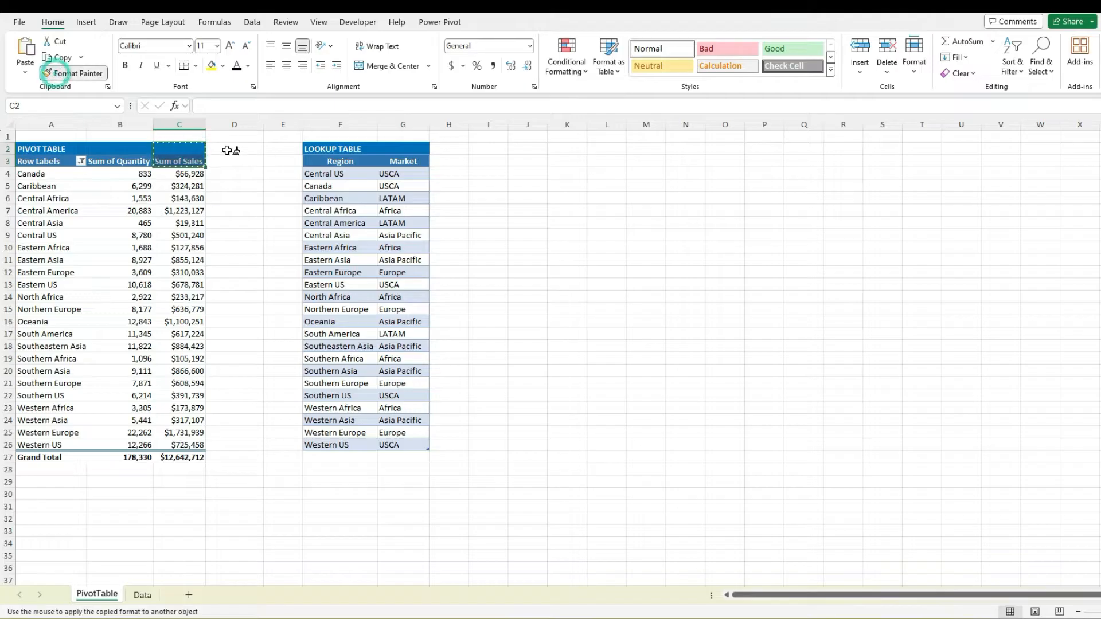
click(234, 148)
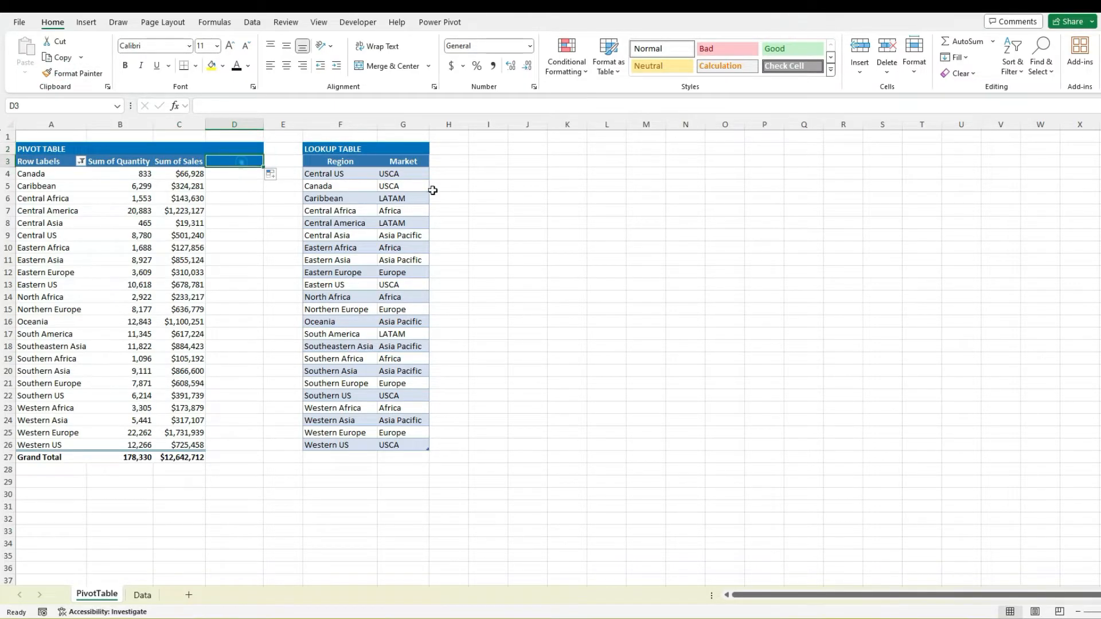
text(Market)
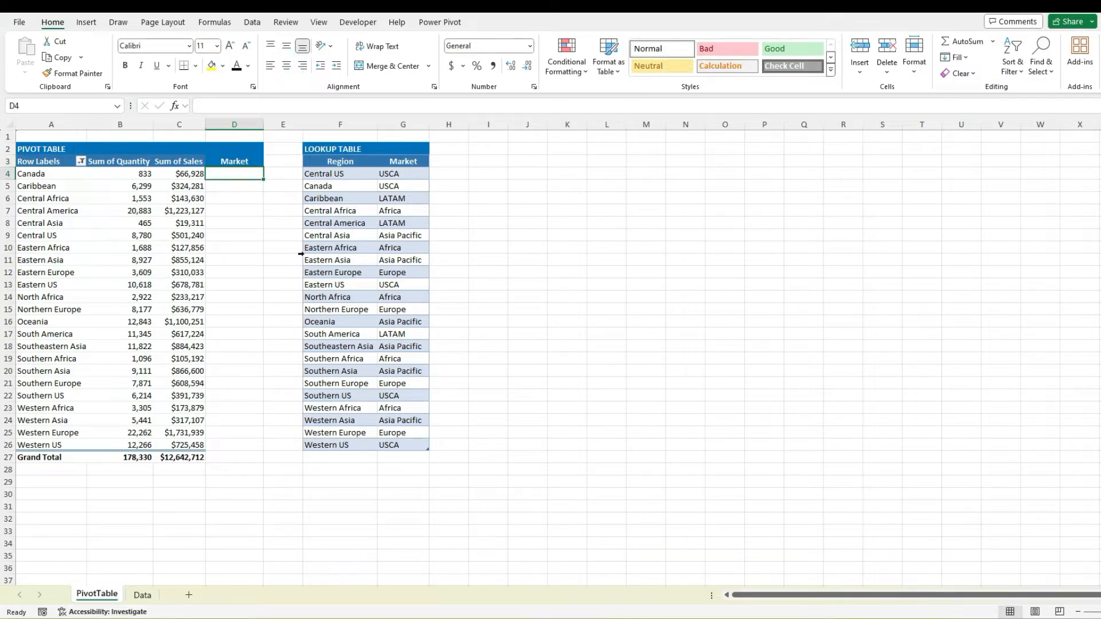
Step: Enter =VLOOKUP(A4,F:G,2,FALSE) in D4 to look up Canada's market
text(=vll)
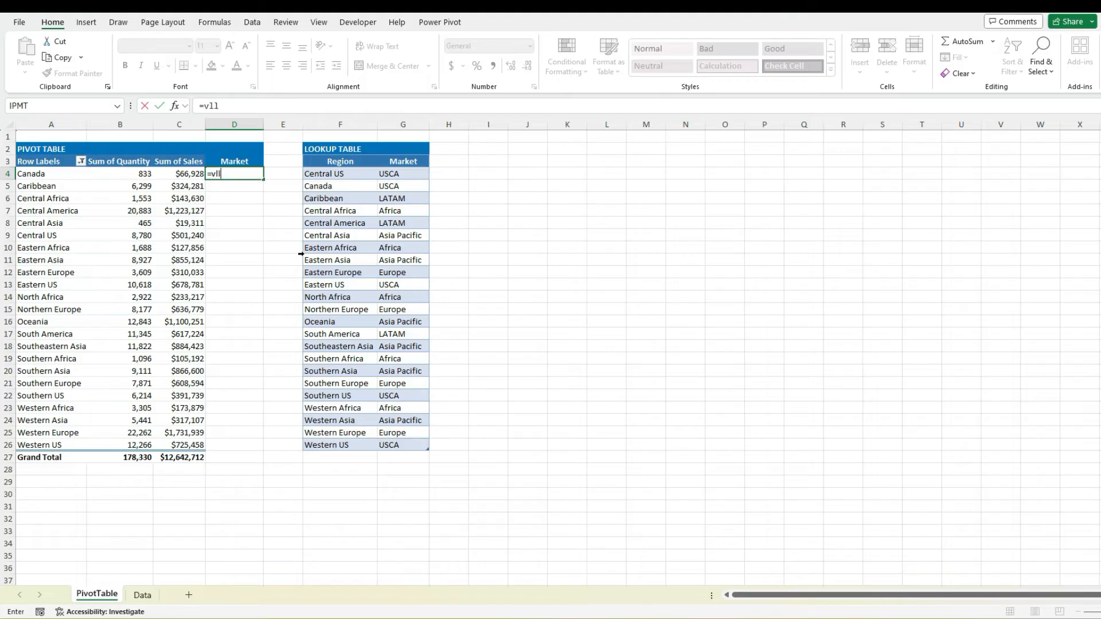
text(VLOOKUP()
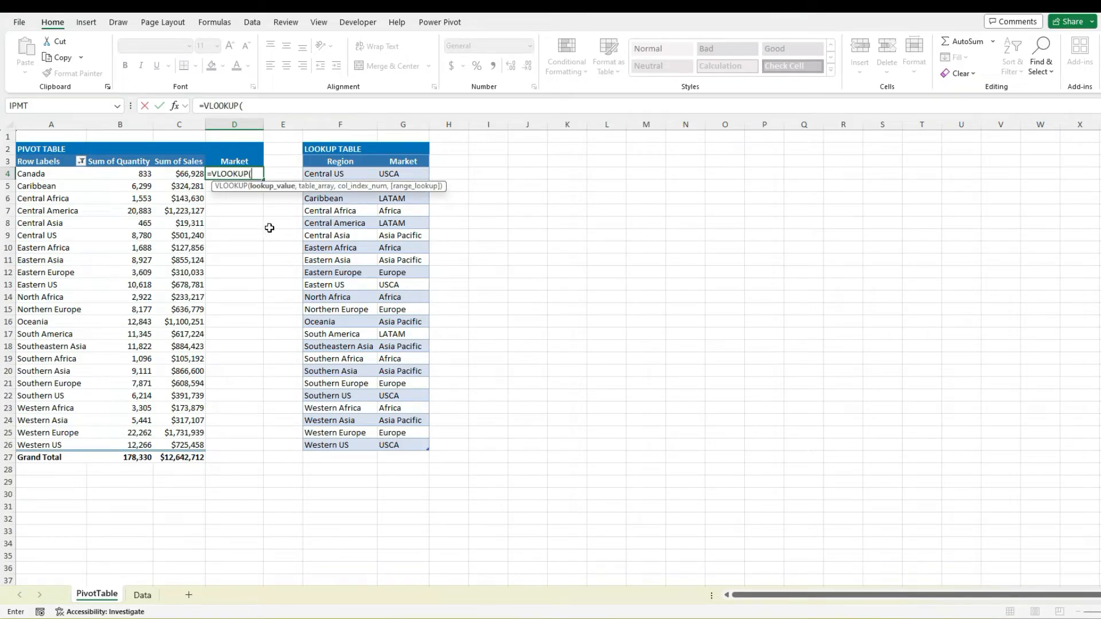
click(50, 173)
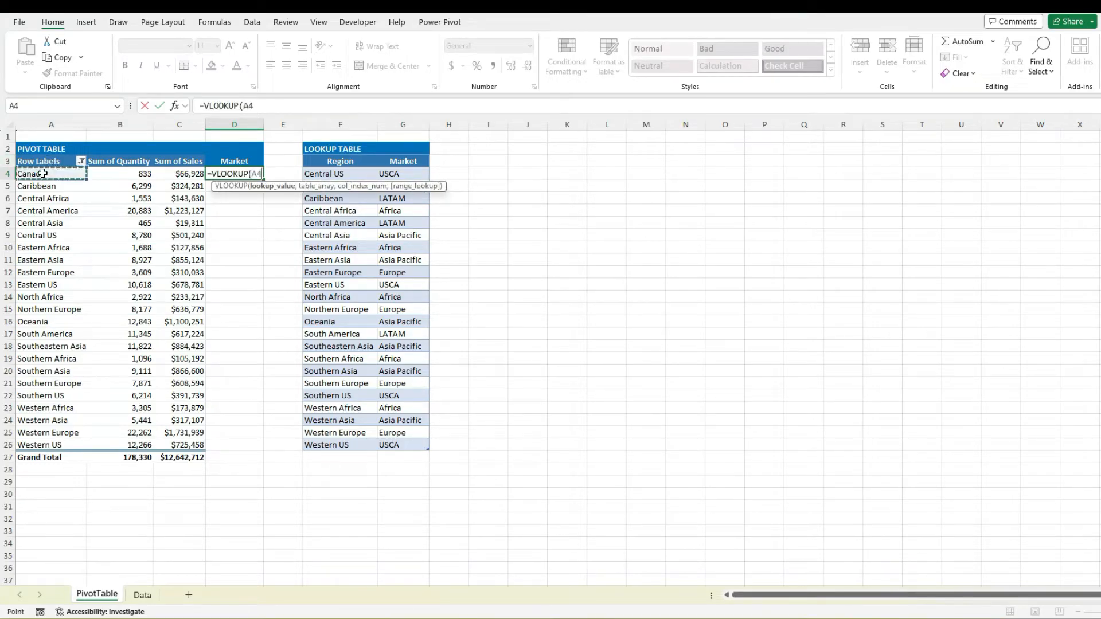
mouse_move(292, 139)
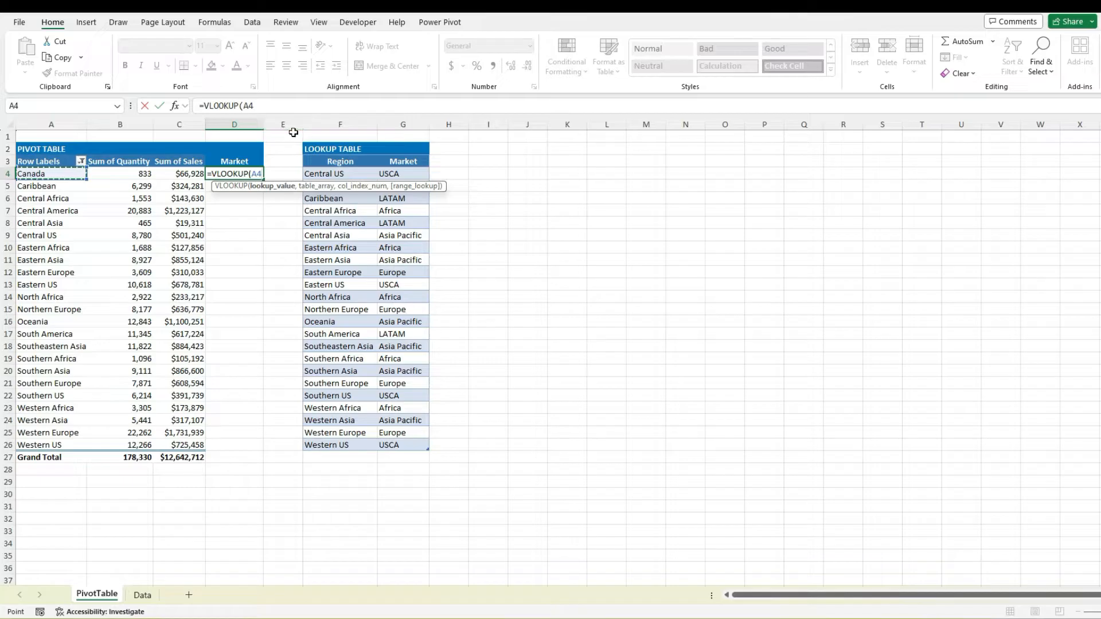
text(,F:G)
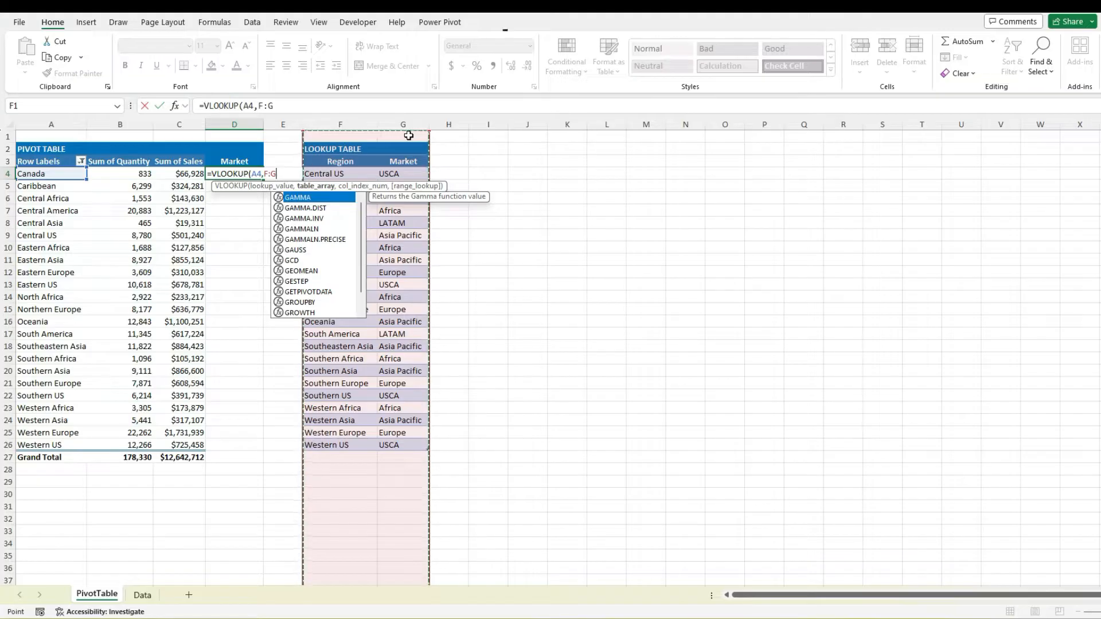
text(,2)
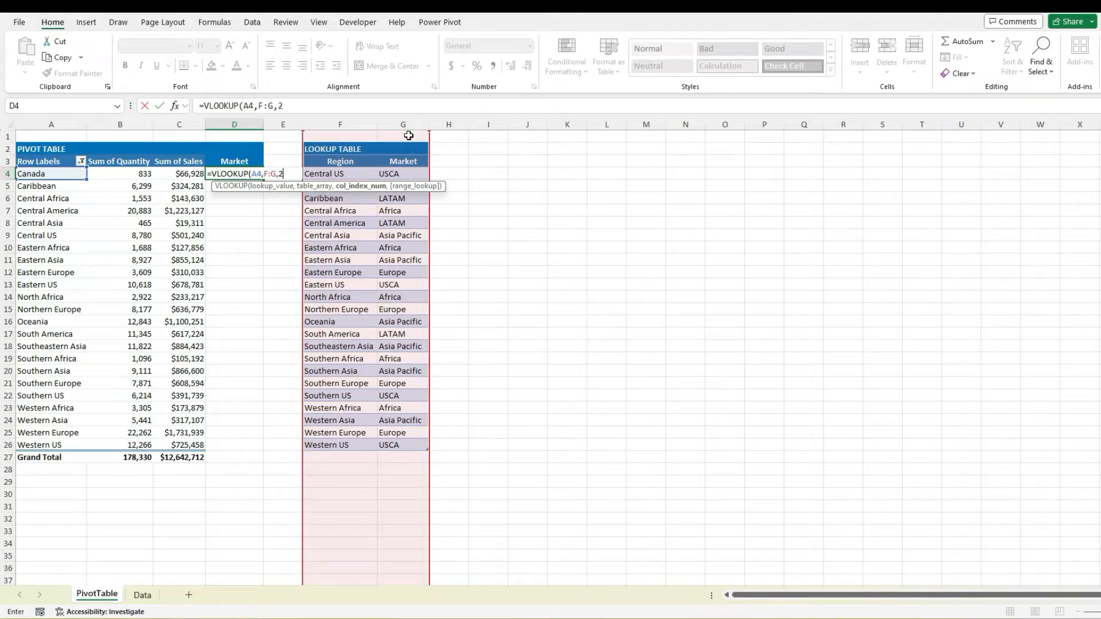
text(,false))
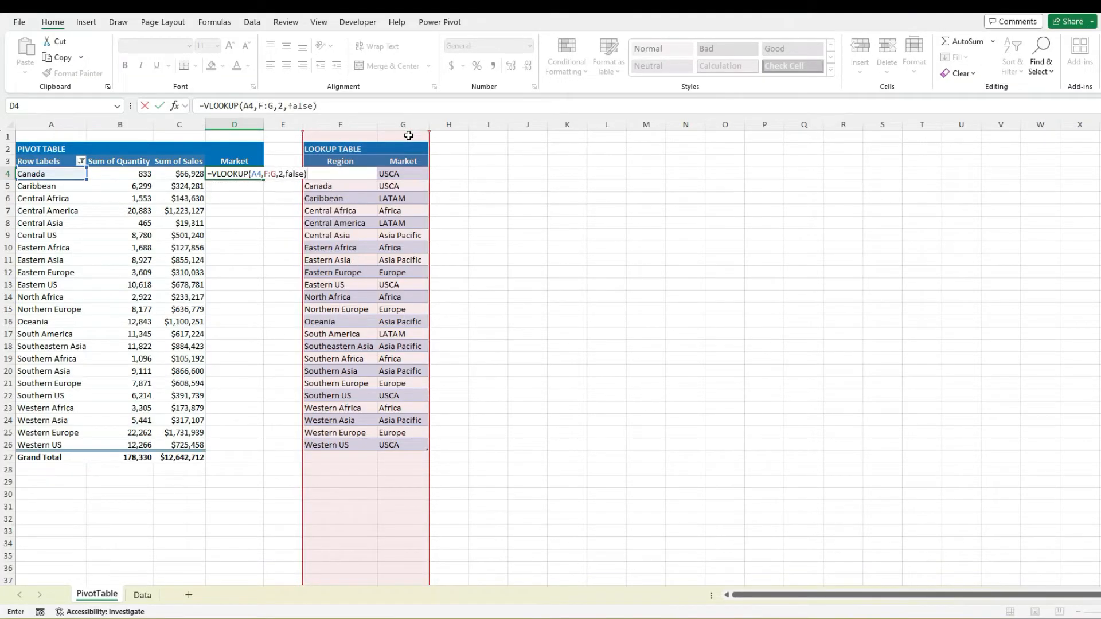
key(enter)
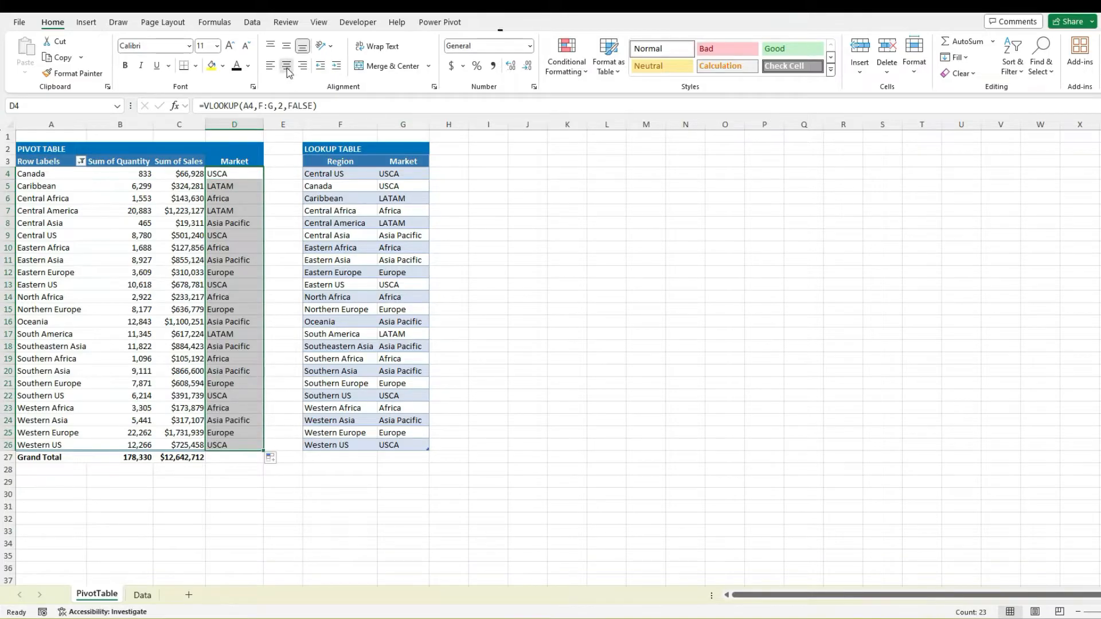
Step: Center the Market values and filter the pivot rows to include Central Africa and another region
click(403, 161)
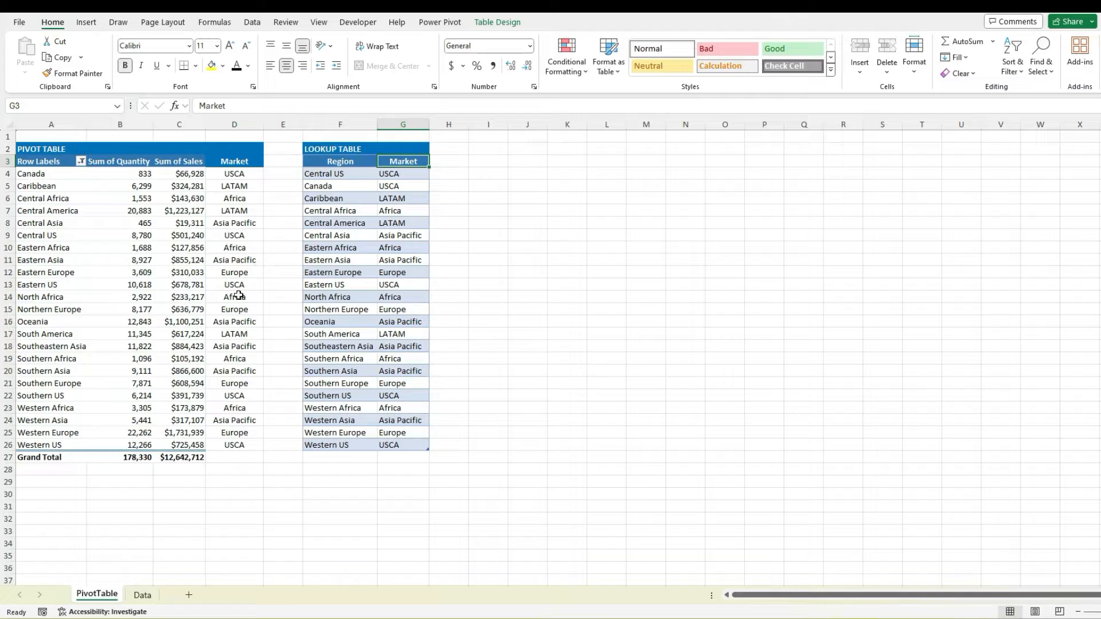
mouse_move(241, 272)
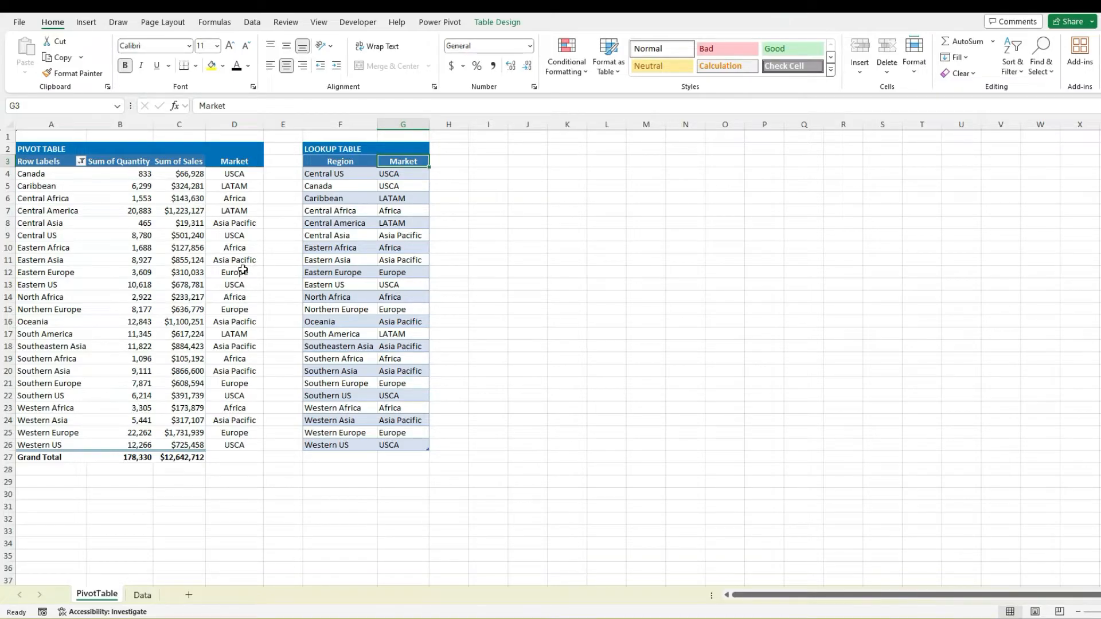
mouse_move(242, 269)
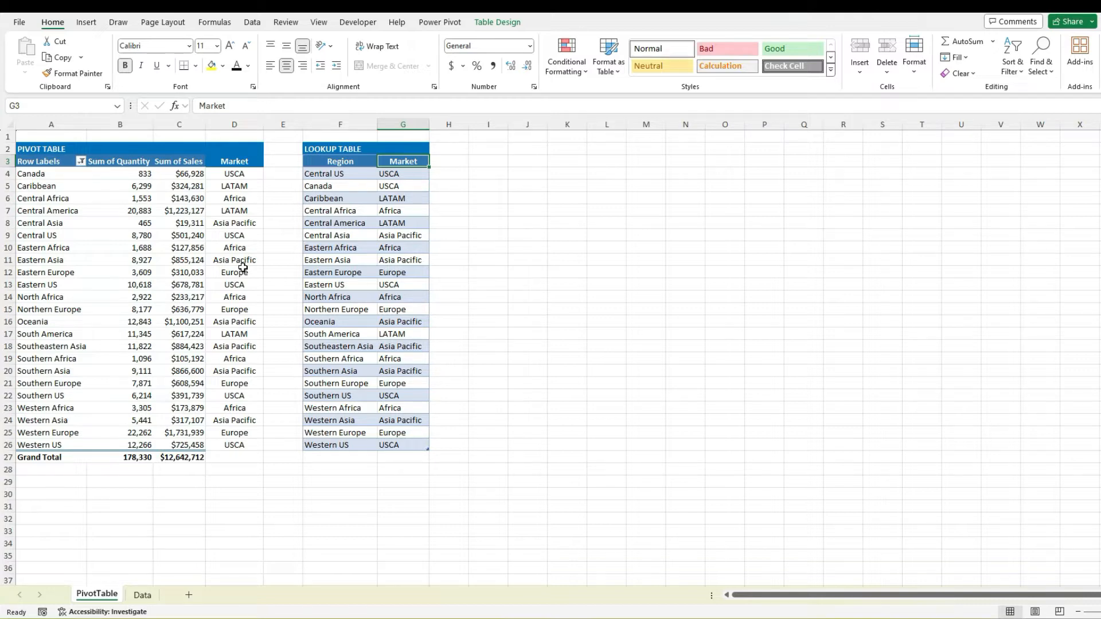
mouse_move(241, 269)
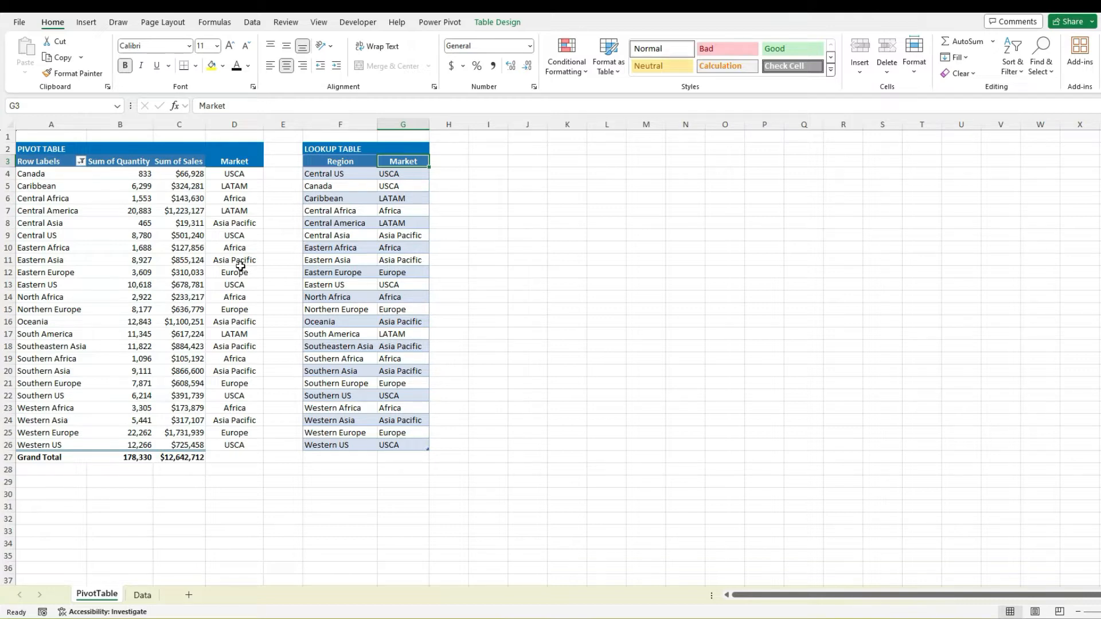
click(81, 161)
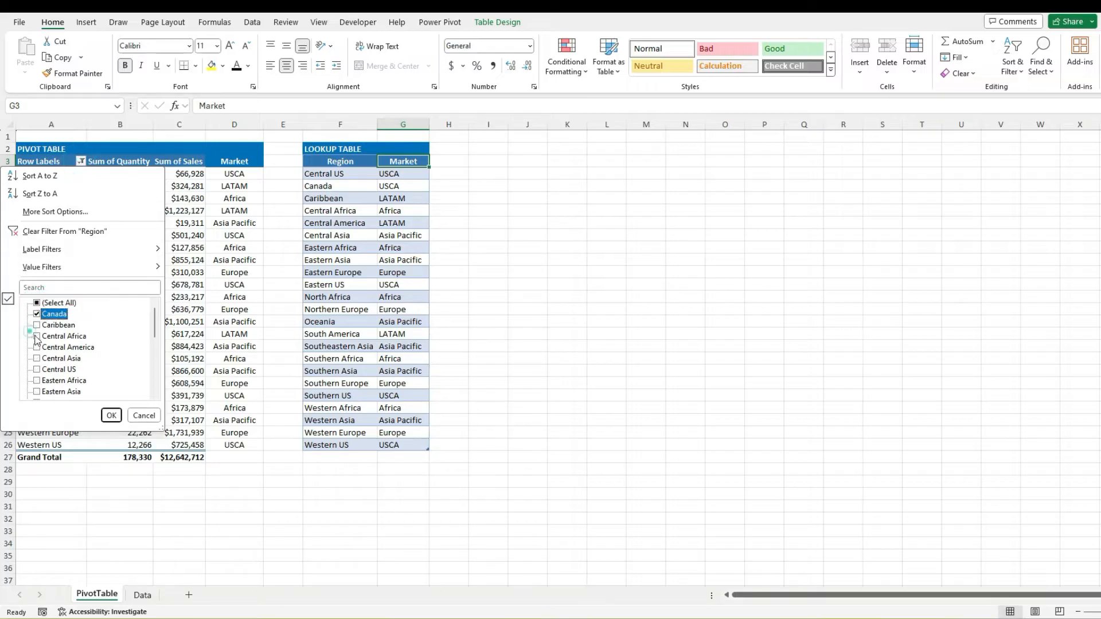
click(36, 336)
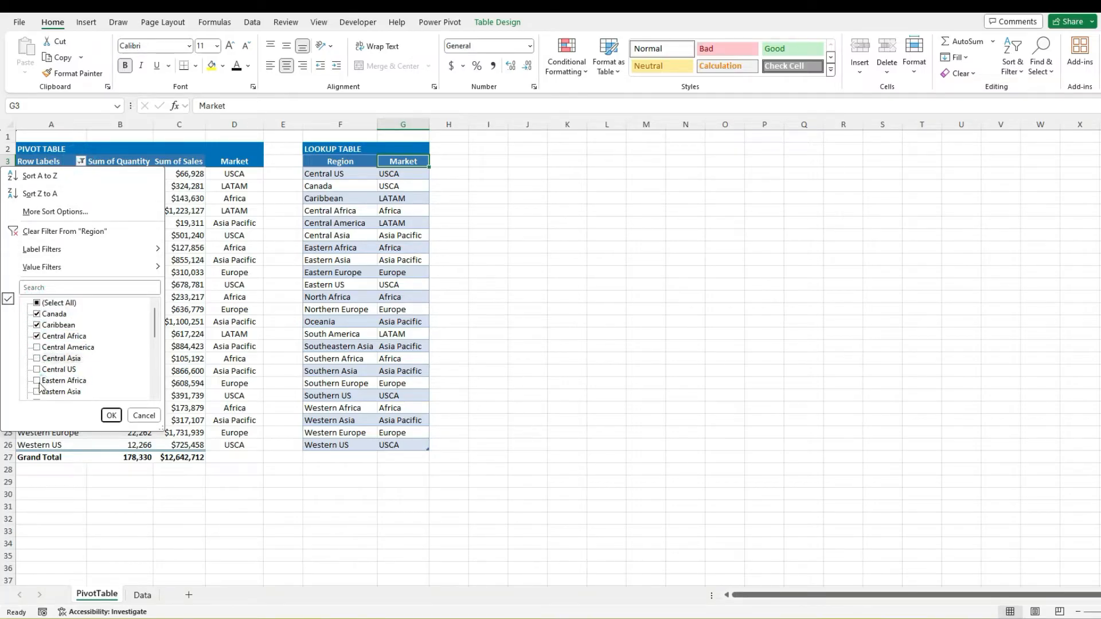
click(110, 415)
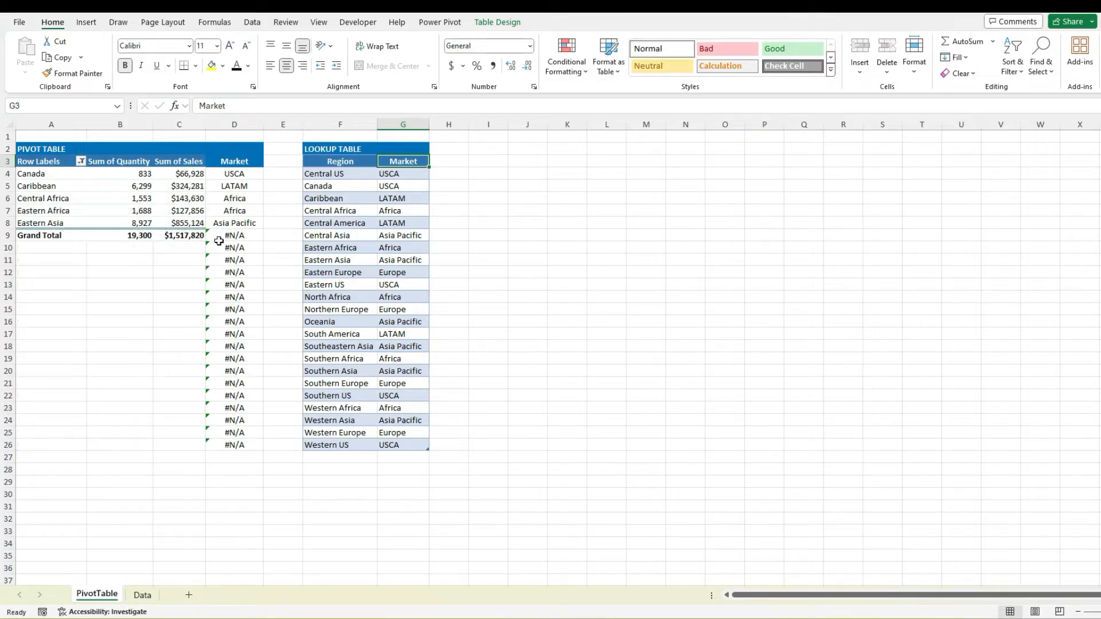
mouse_move(285, 252)
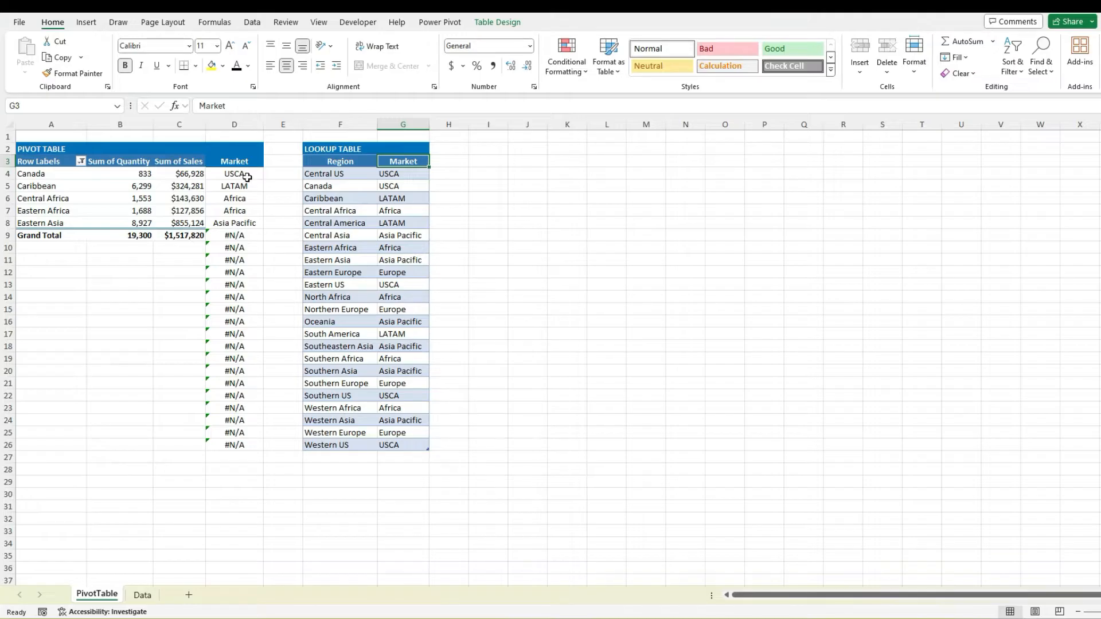
Step: Wrap the D4 lookup in IF(A4="","",…) so empty rows return blanks
click(234, 173)
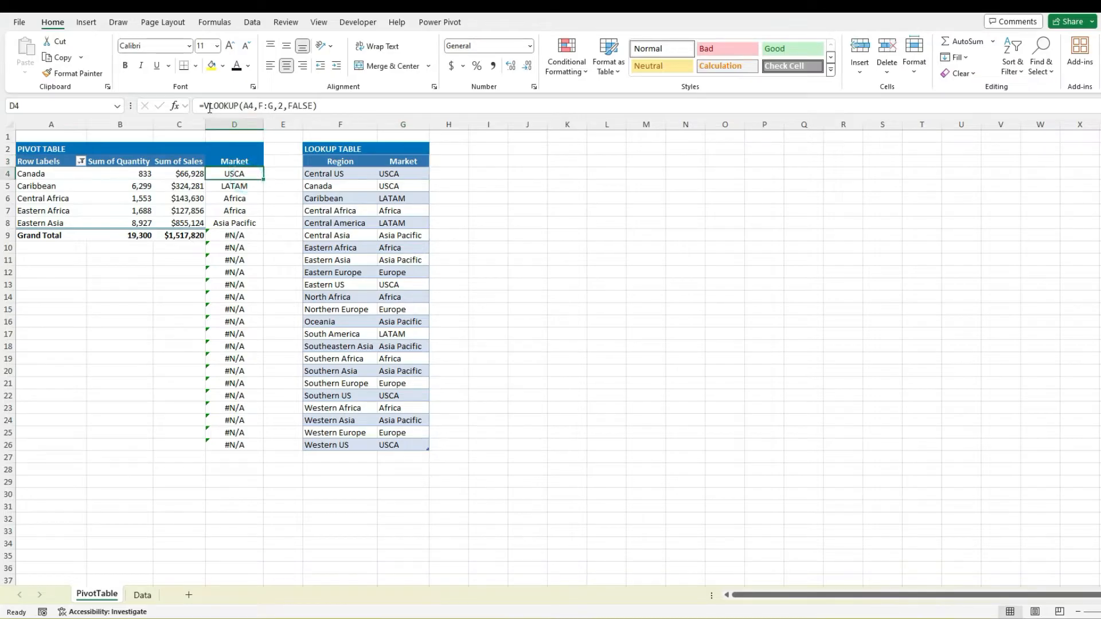
double_click(234, 173)
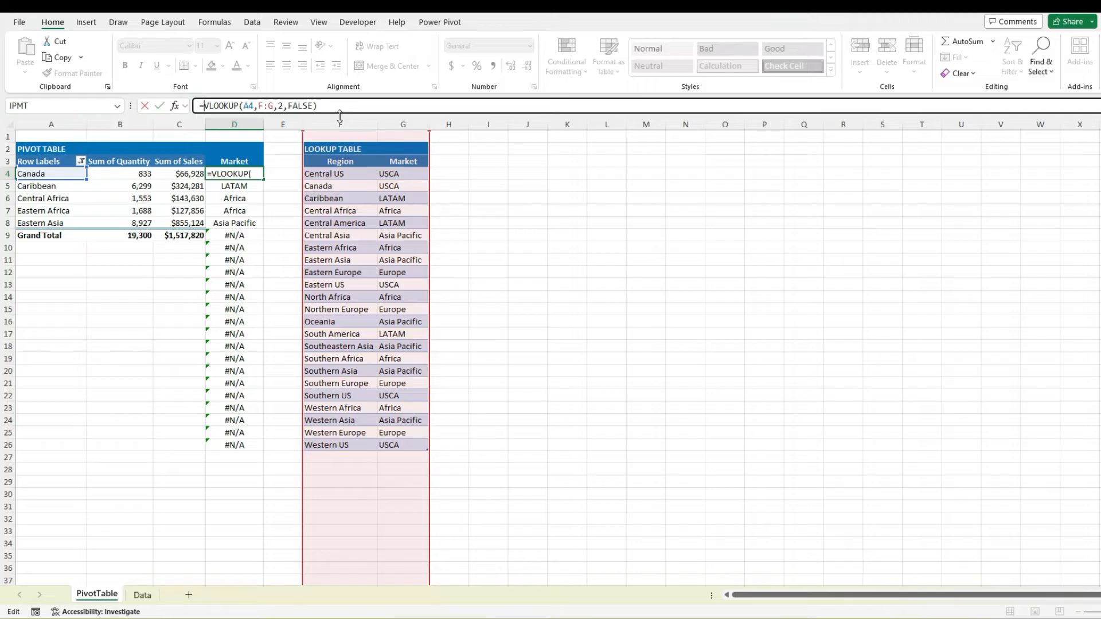
text(IF()
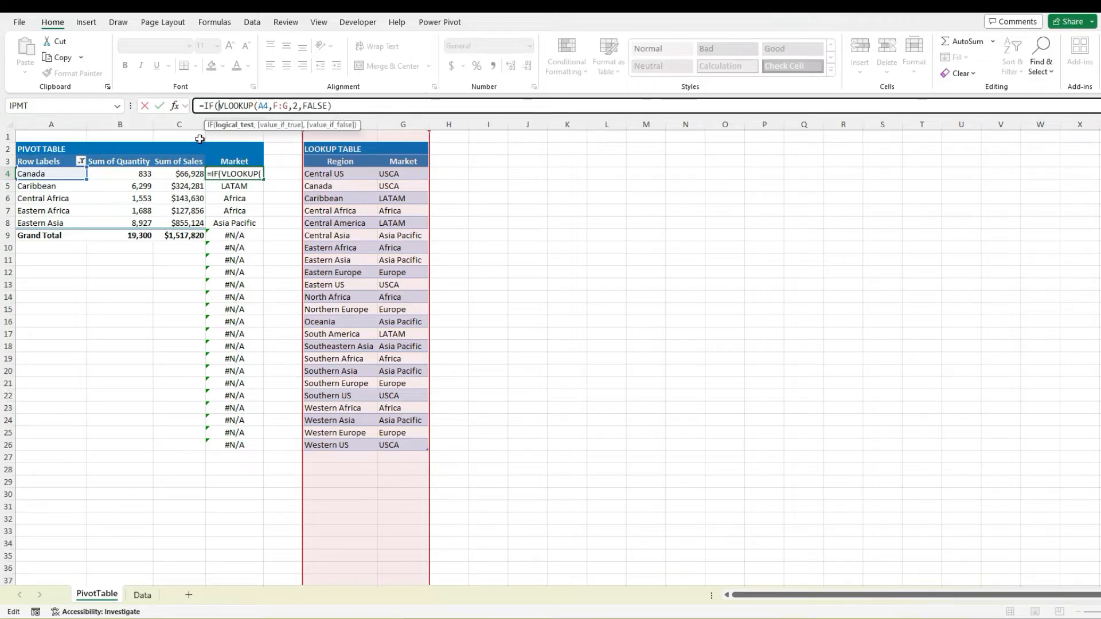
click(31, 173)
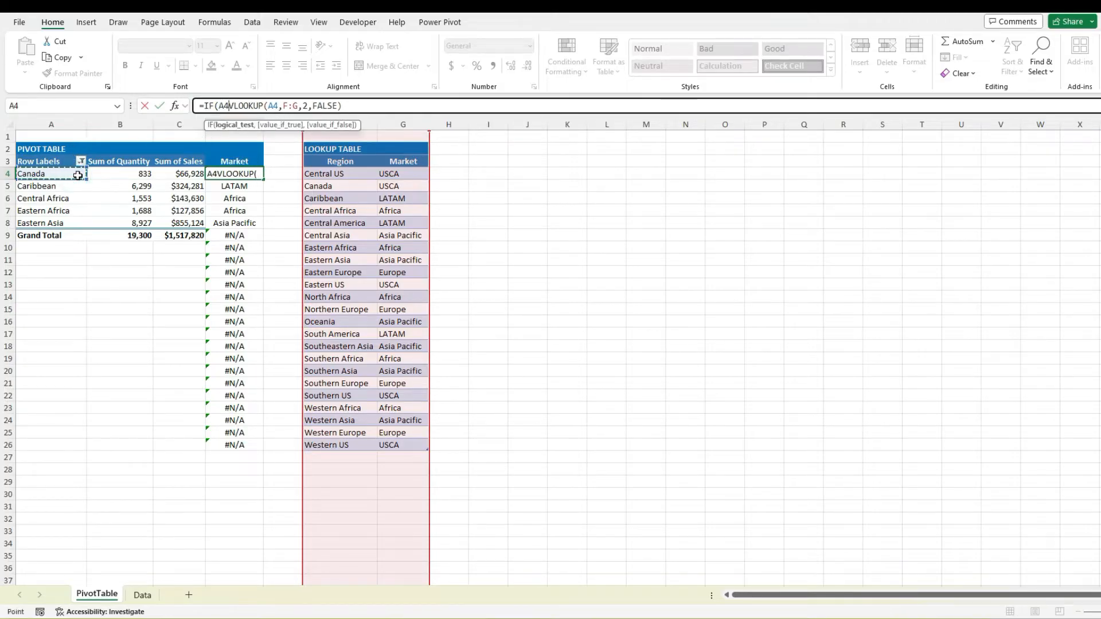
text(="","",)
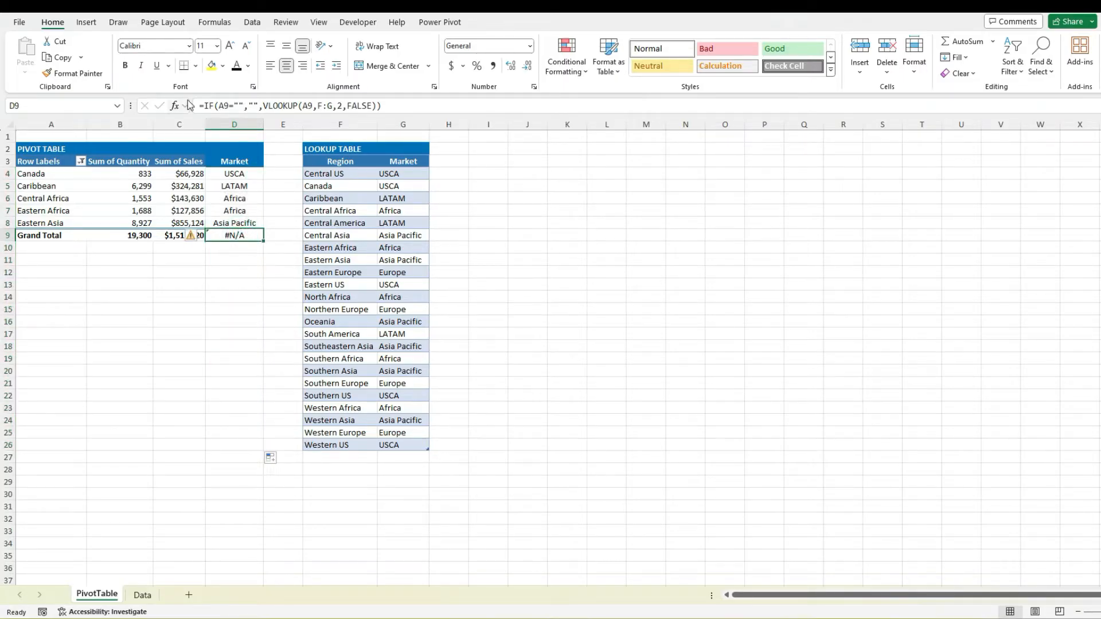
Step: Add an OR(A9="Grand Total",A9="") check to the D9 formula so Grand Total returns blank
double_click(234, 235)
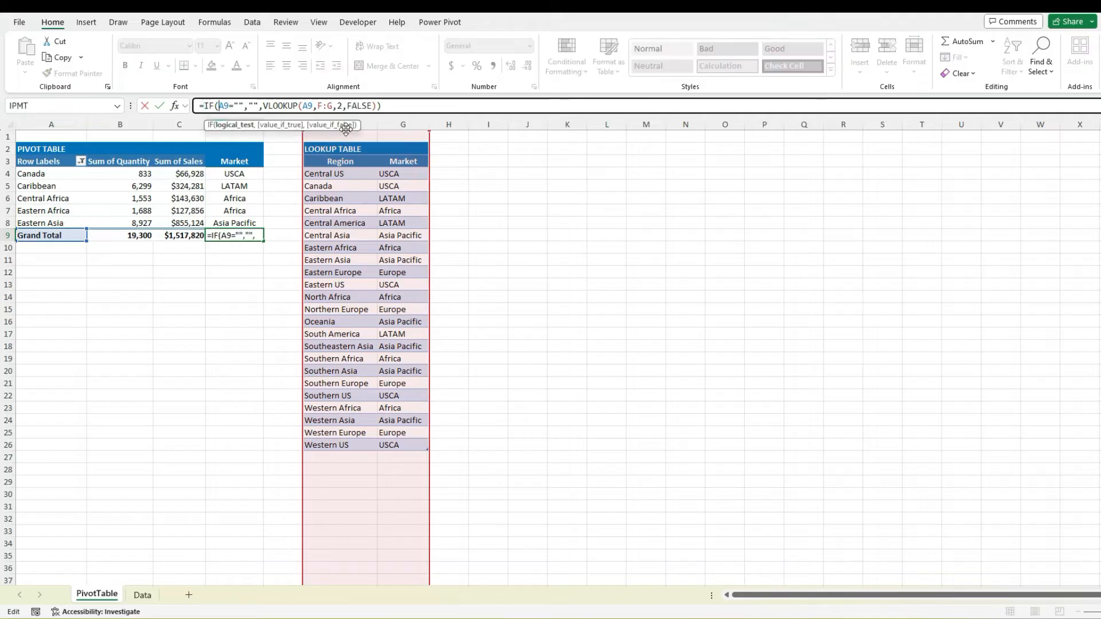
text(OR()
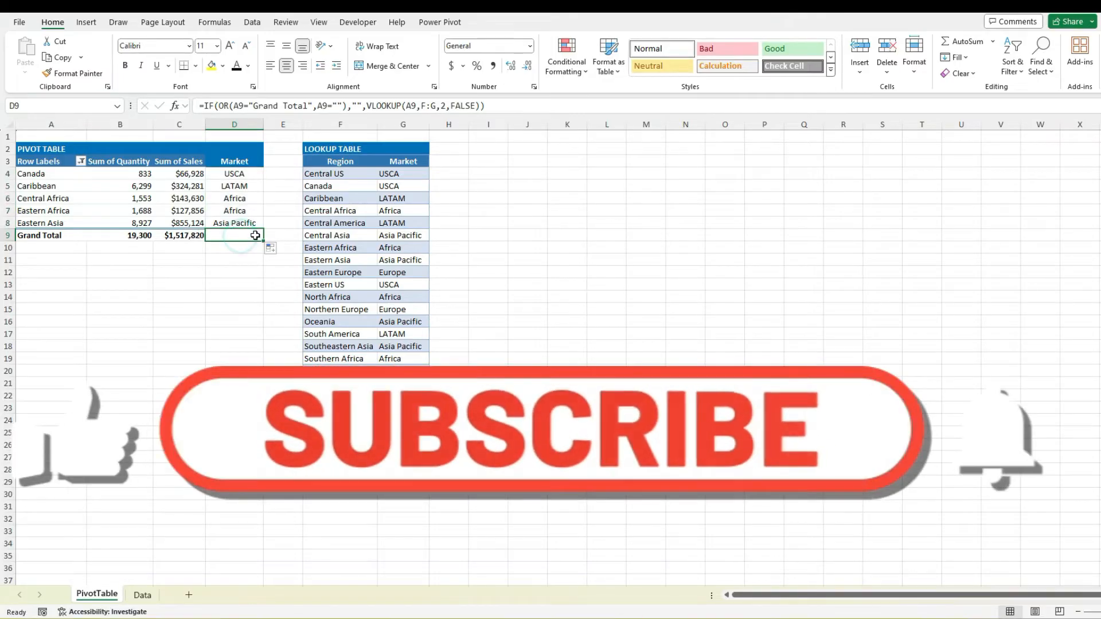
Step: Scroll down through the Market column to check the copied Grand Total-aware formula
scroll(down, 3)
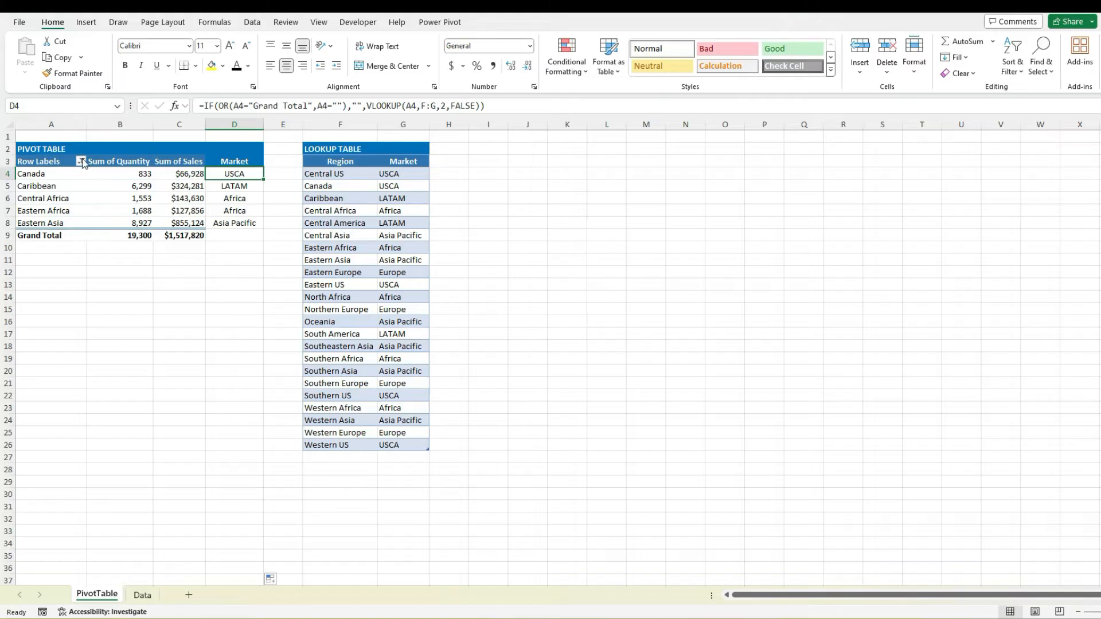
Step: Filter the pivot rows to include Central America, Central Asia and Central US
click(82, 161)
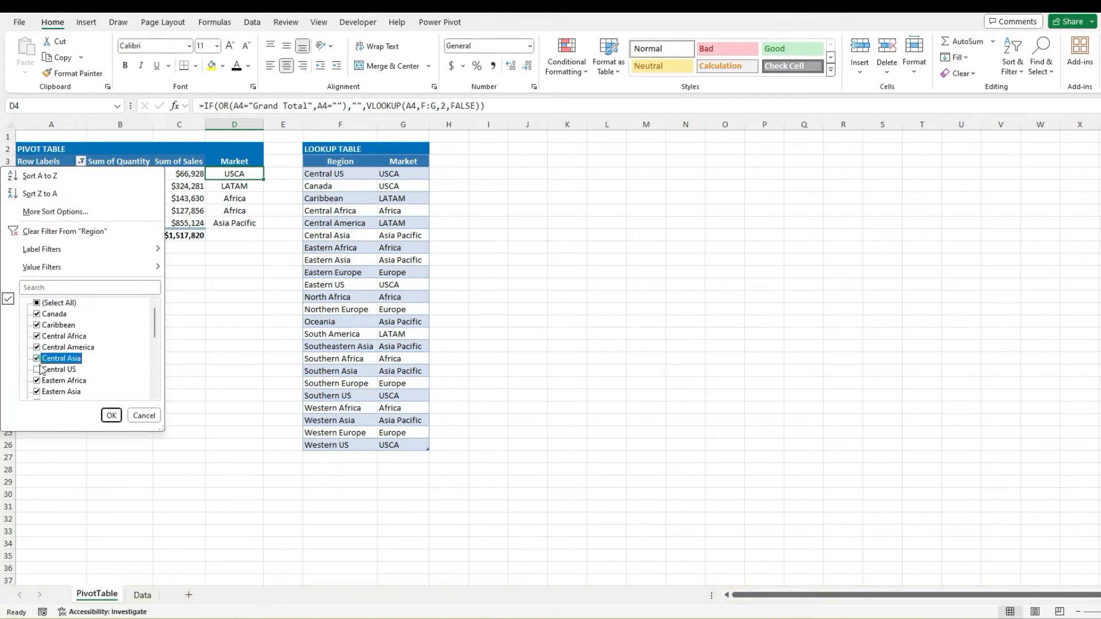
click(111, 415)
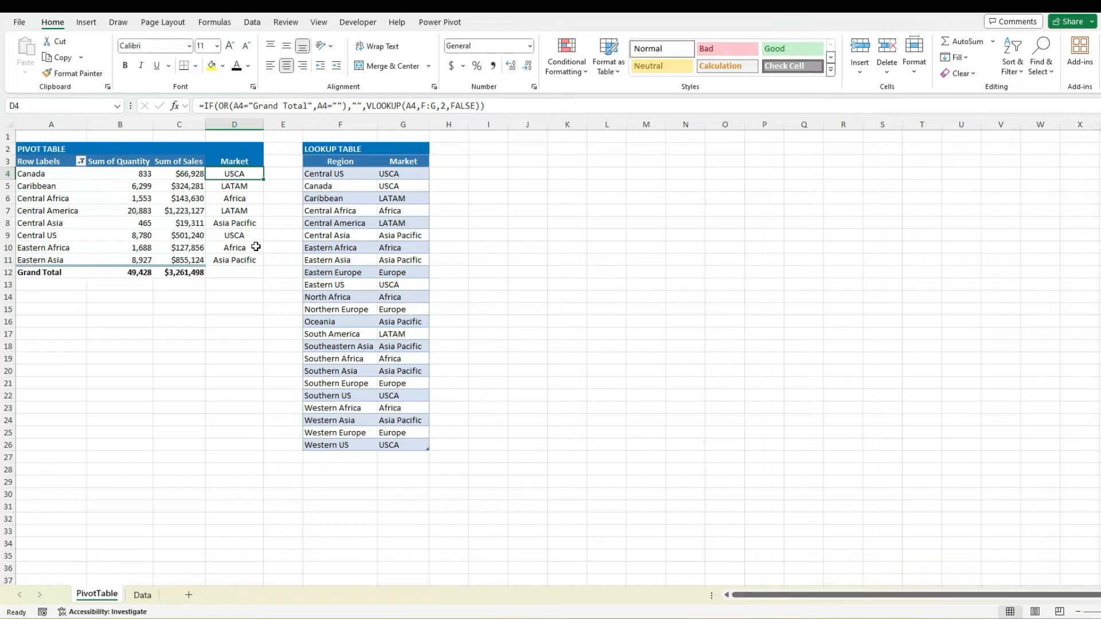
mouse_move(222, 135)
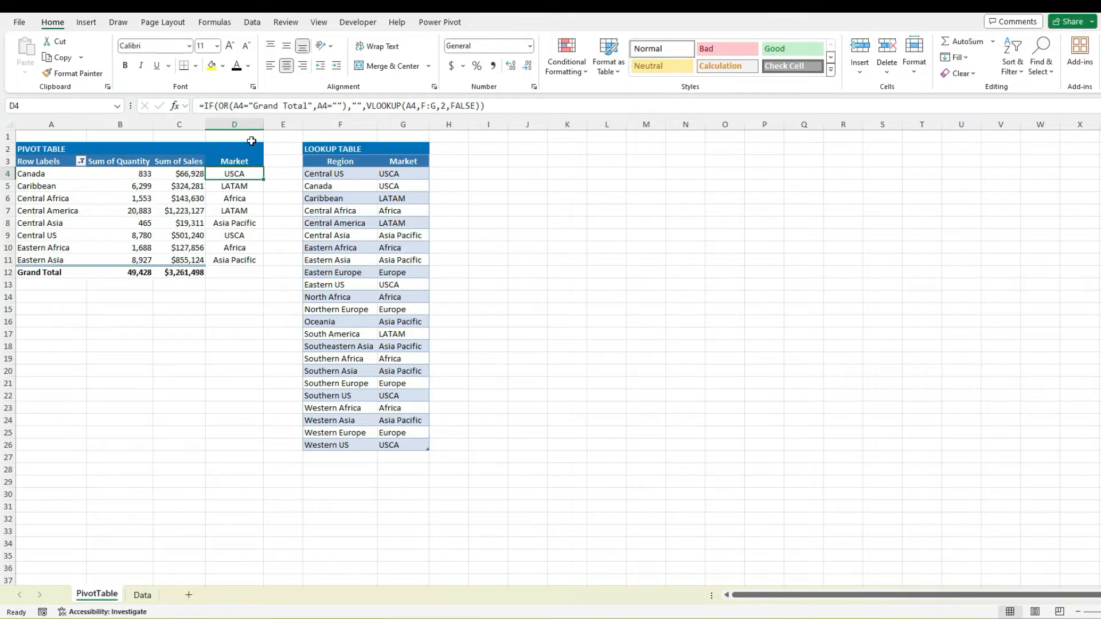
Step: Delete column D from the pivot sheet and switch to the Data sheet
right_click(234, 124)
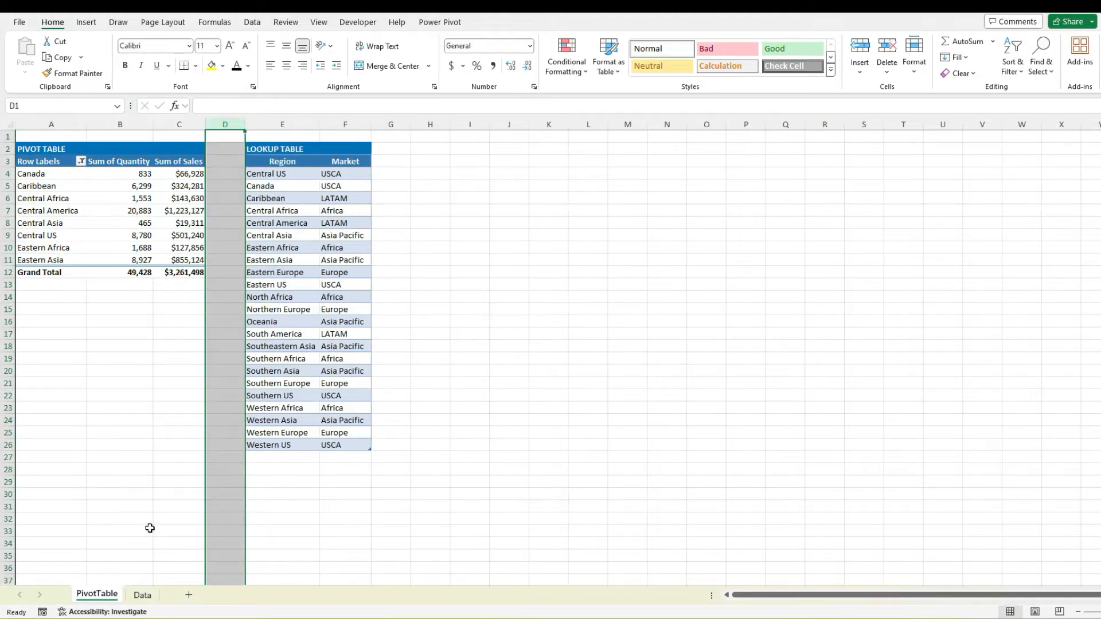
click(142, 595)
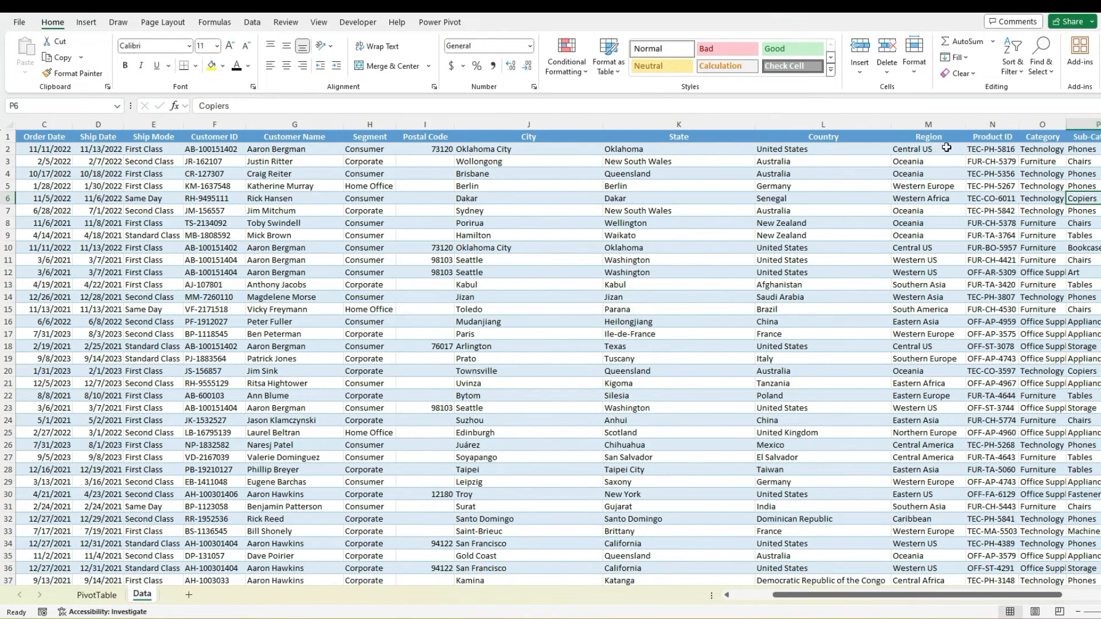
Step: Label N1 'Market' and enter =VLOOKUP(M2,PivotTable!E:F,2,FALSE) in N2
click(991, 137)
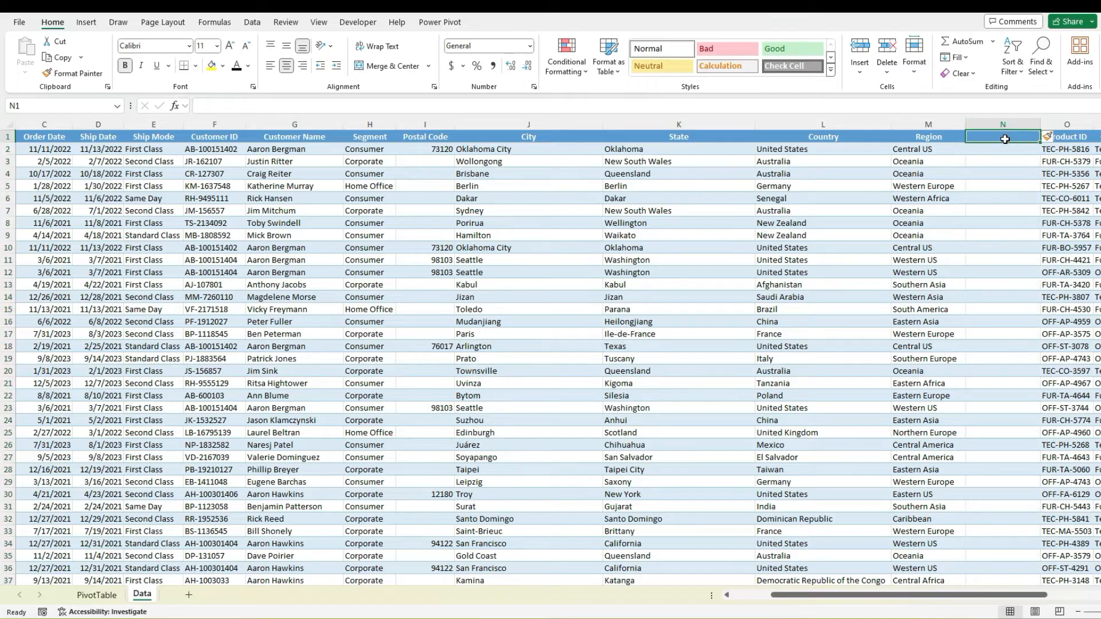
text(Market)
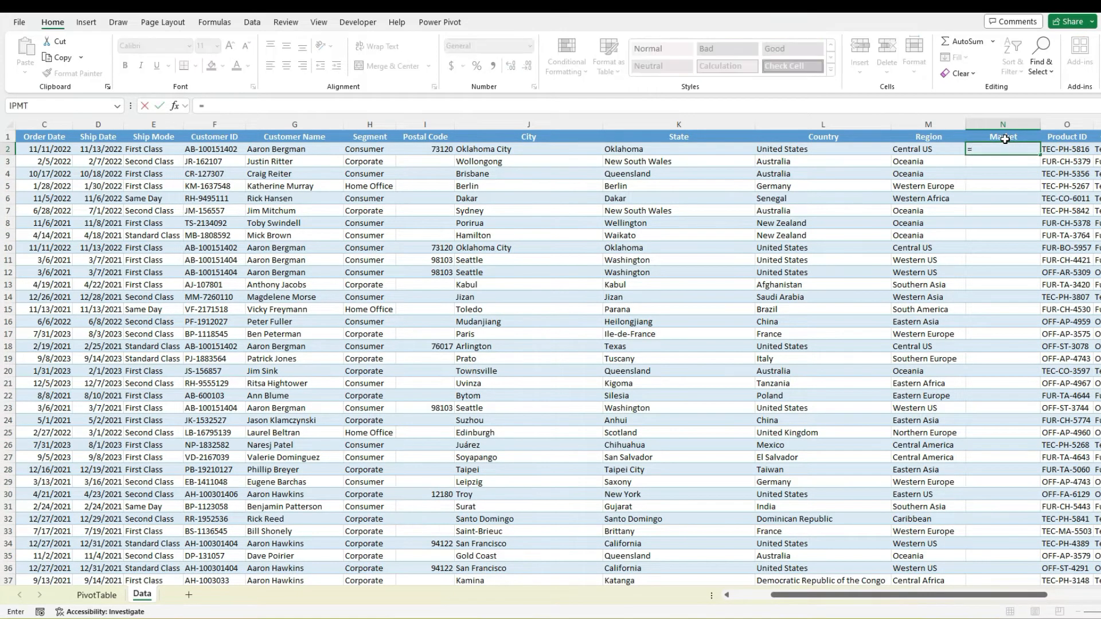
text(=VLOOKUP(M2)
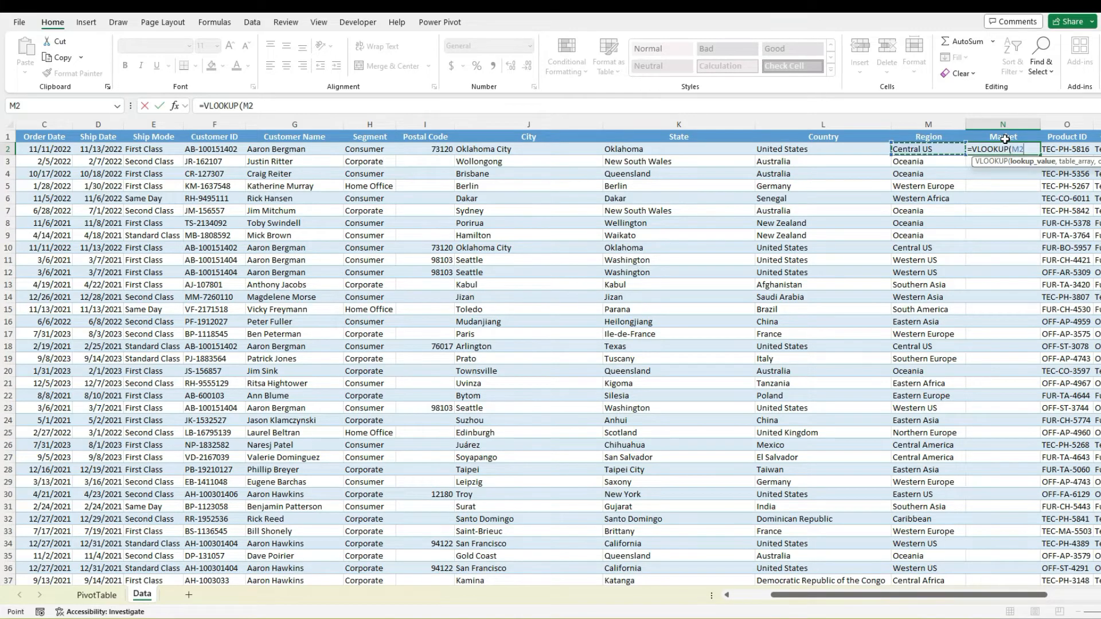
text(,)
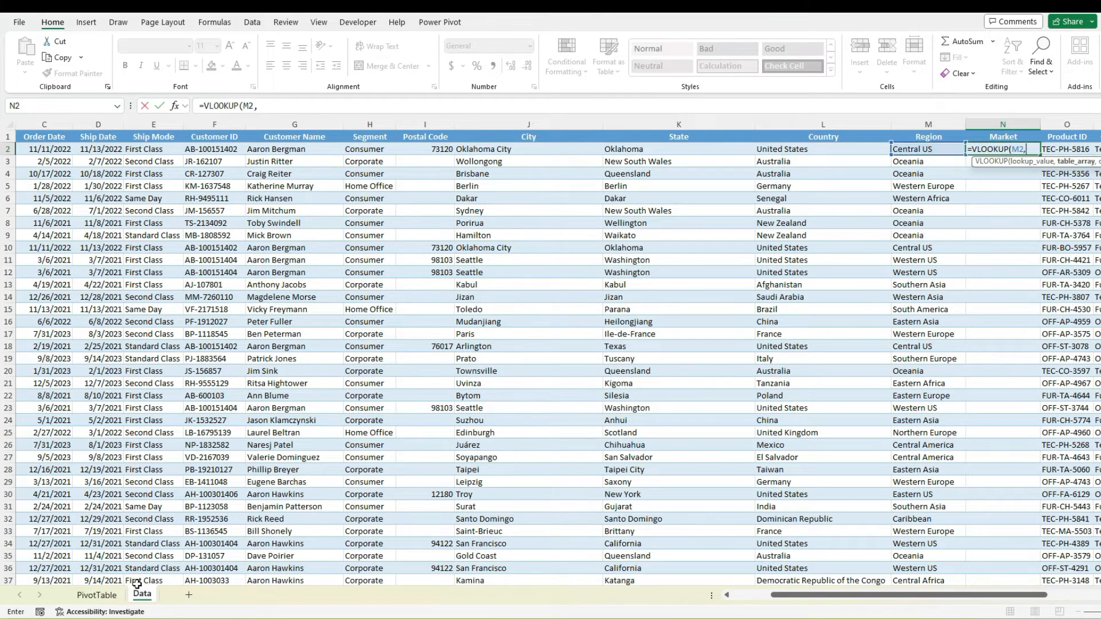
click(96, 594)
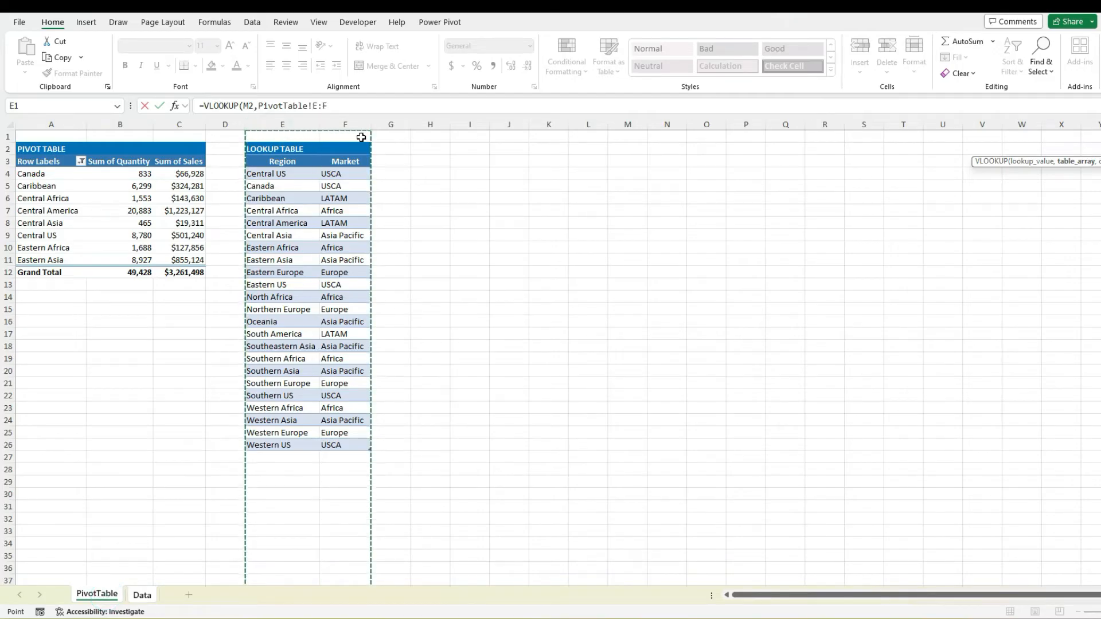
text(,2,f)
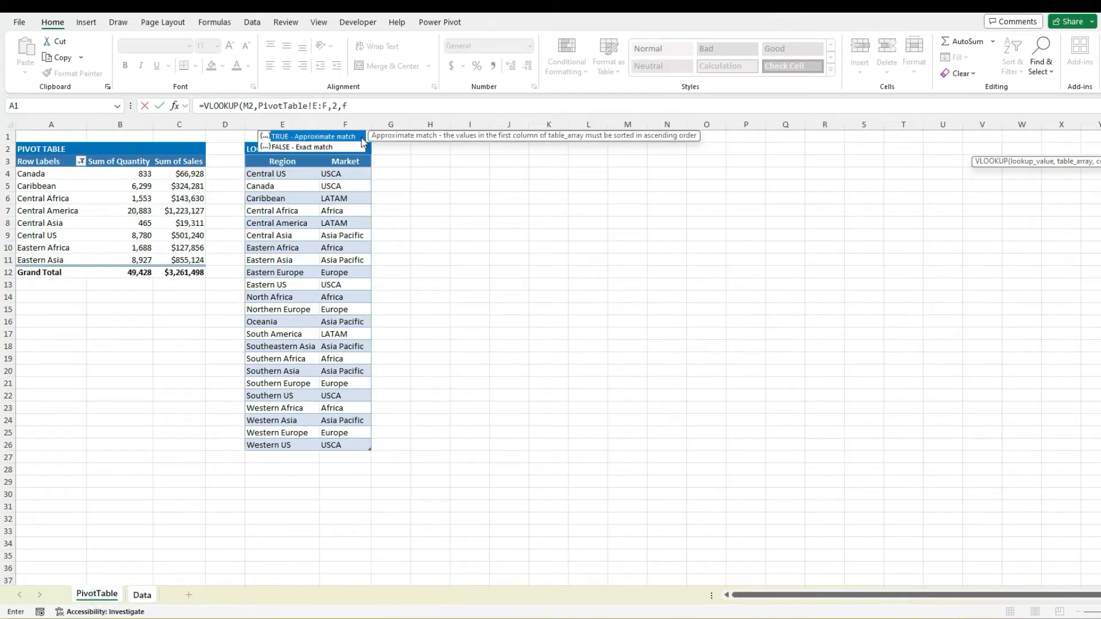
click(141, 595)
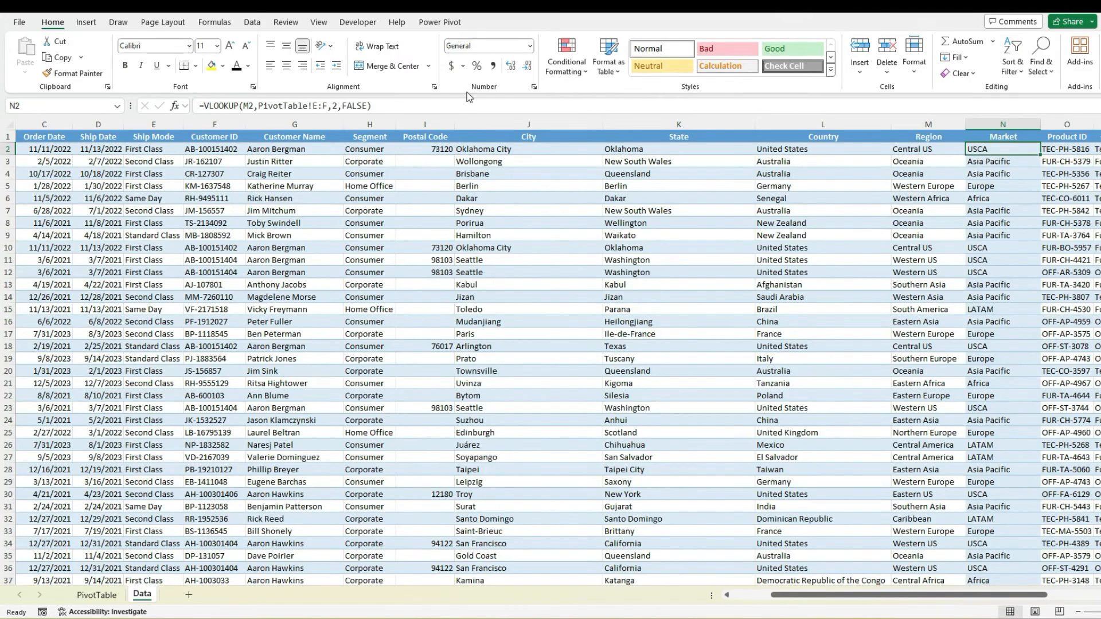
Step: Copy column N and paste it back onto itself as plain values
click(1029, 137)
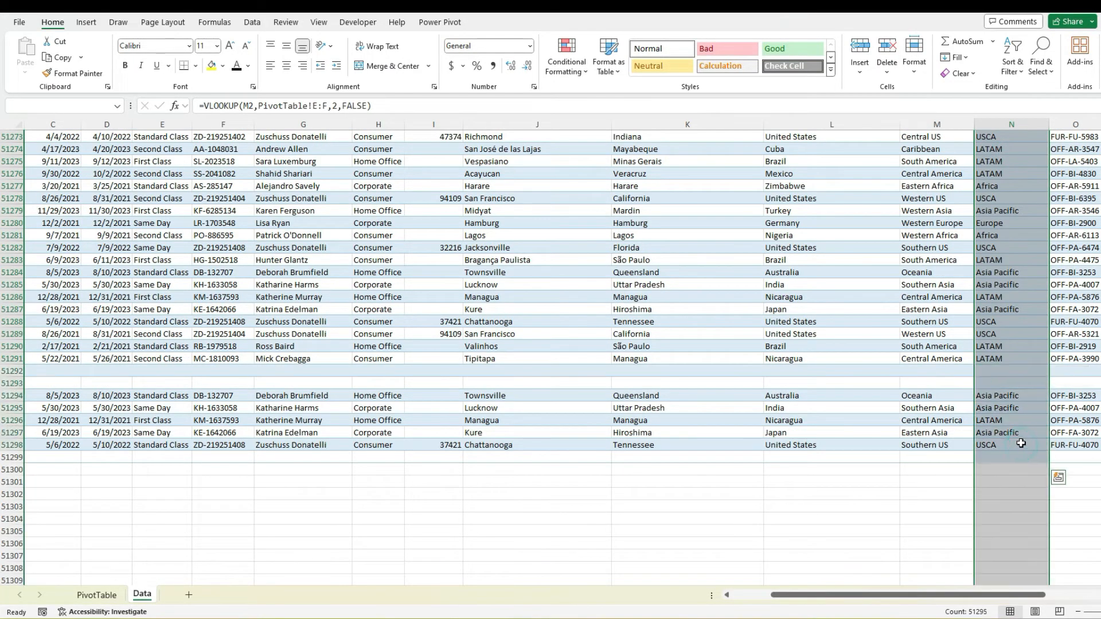
mouse_move(1000, 455)
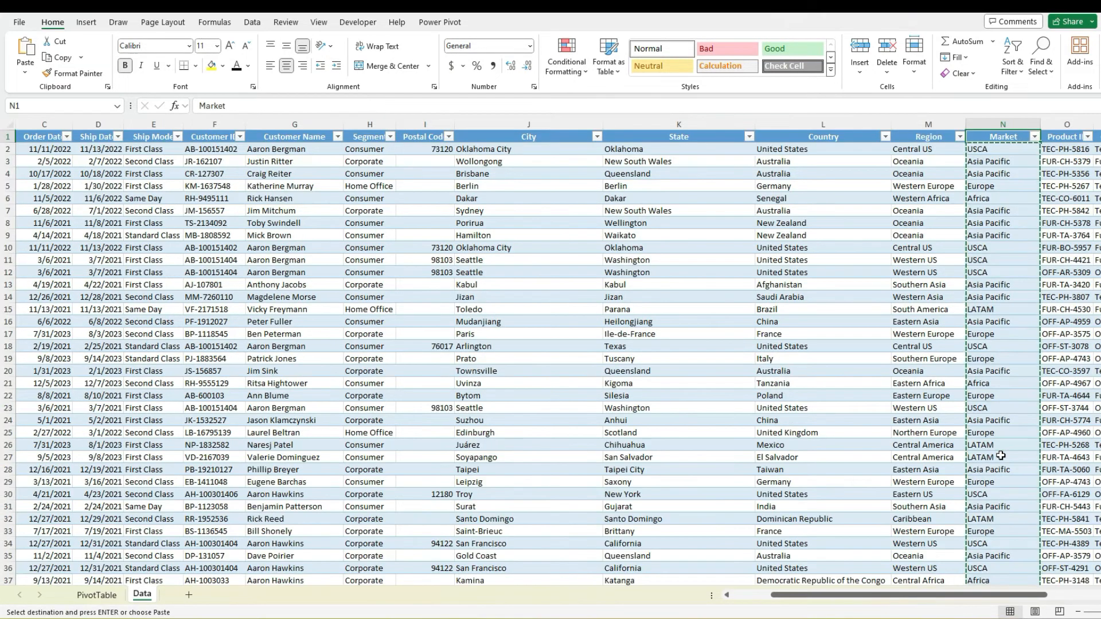
click(1003, 149)
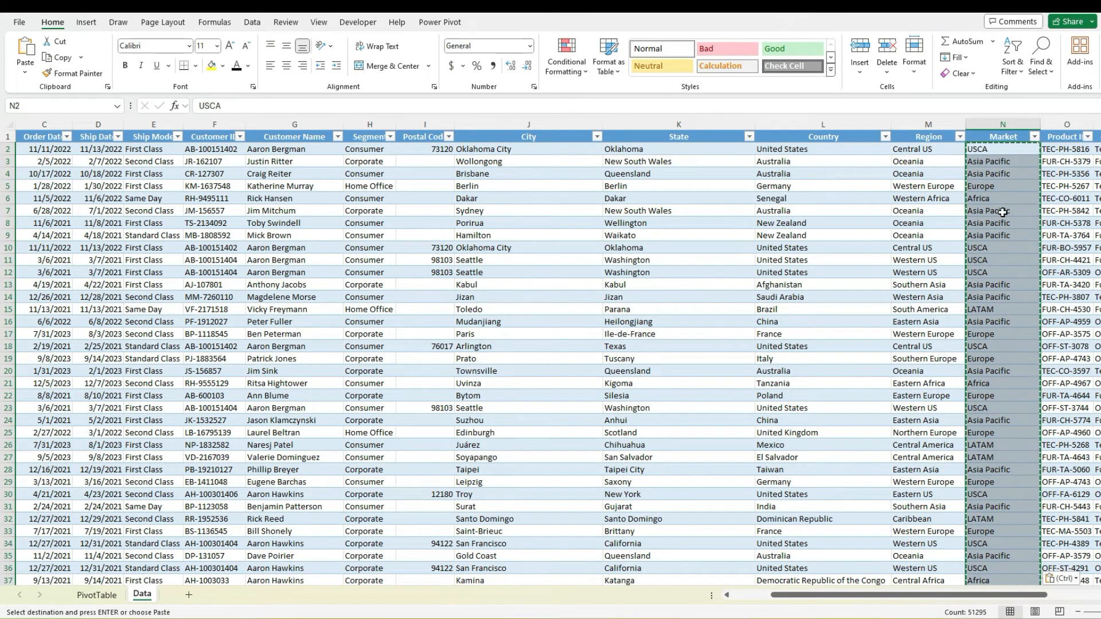
right_click(1003, 210)
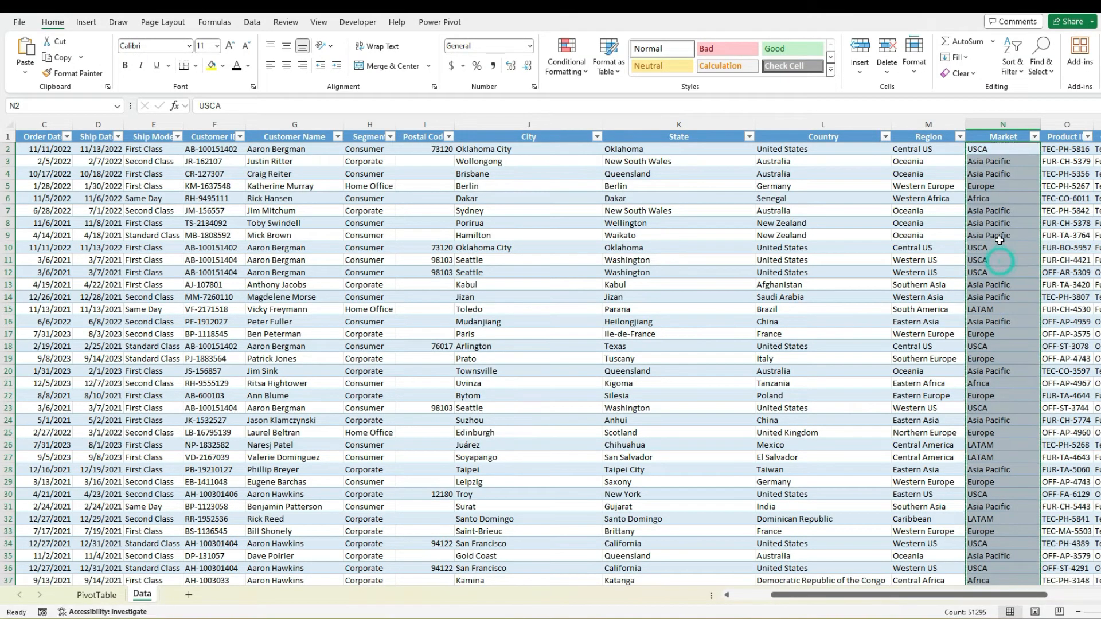
click(1001, 211)
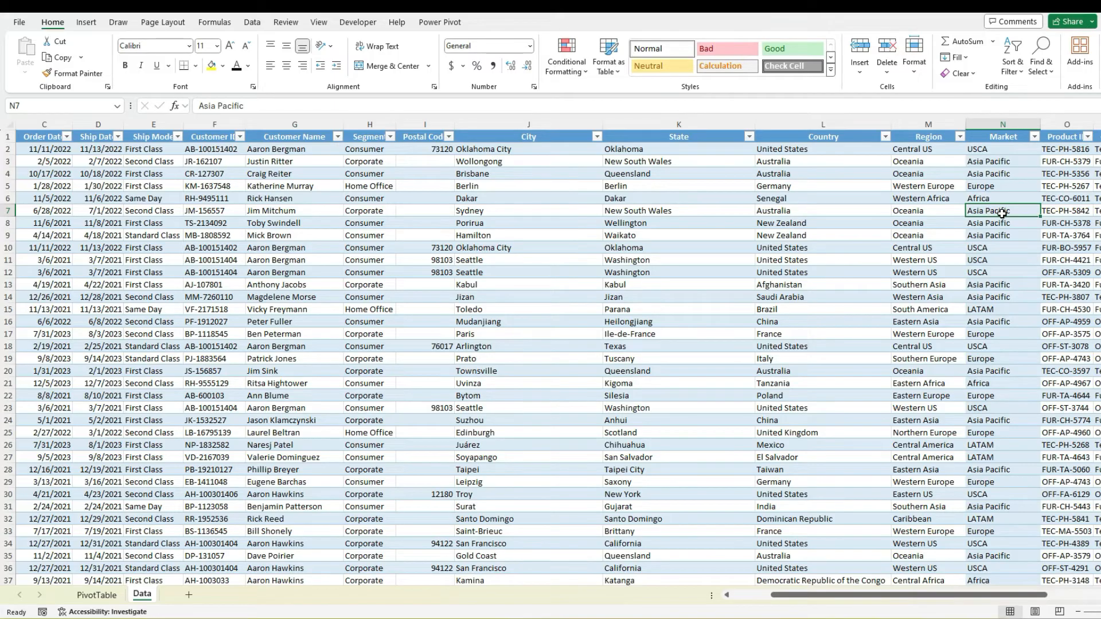
mouse_move(265, 366)
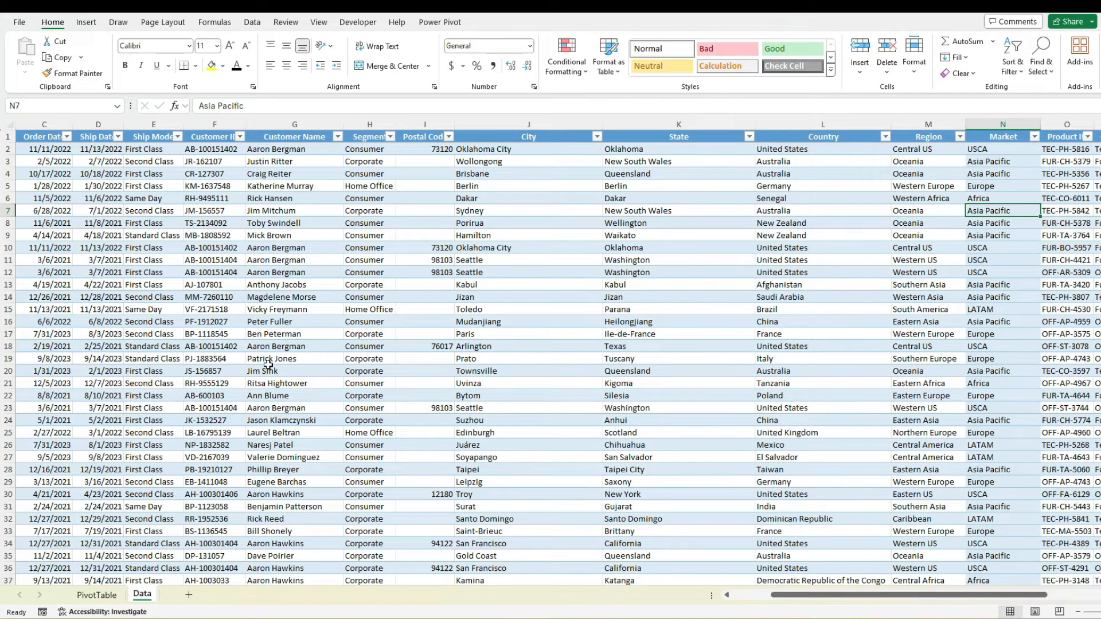
Step: On the PivotTable sheet, select inside the pivot and add Market to Rows beneath Region
click(97, 594)
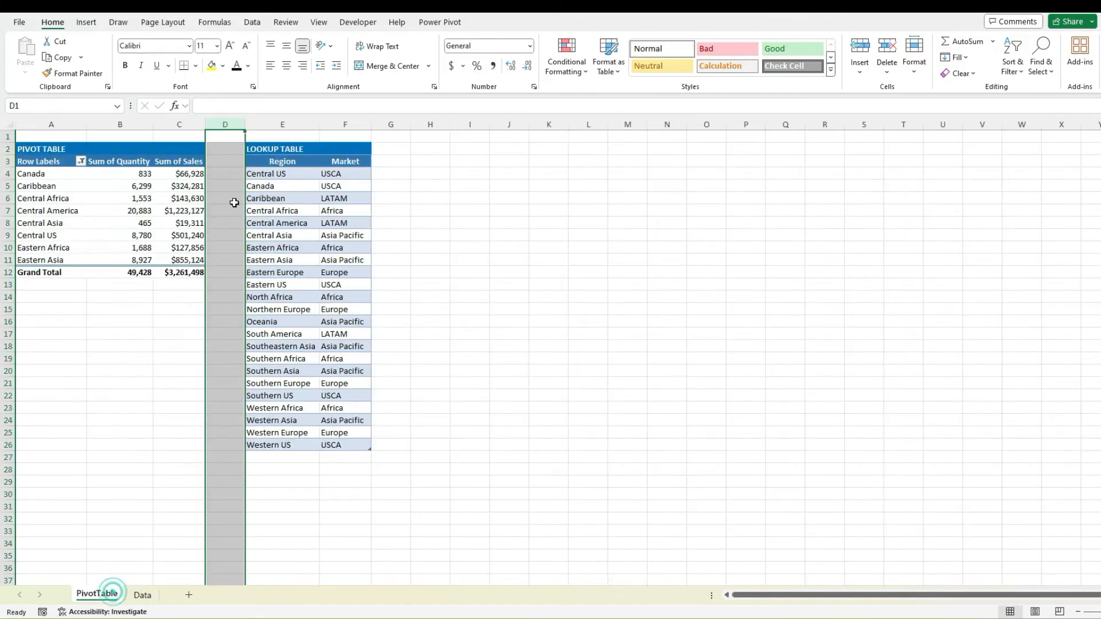
click(281, 198)
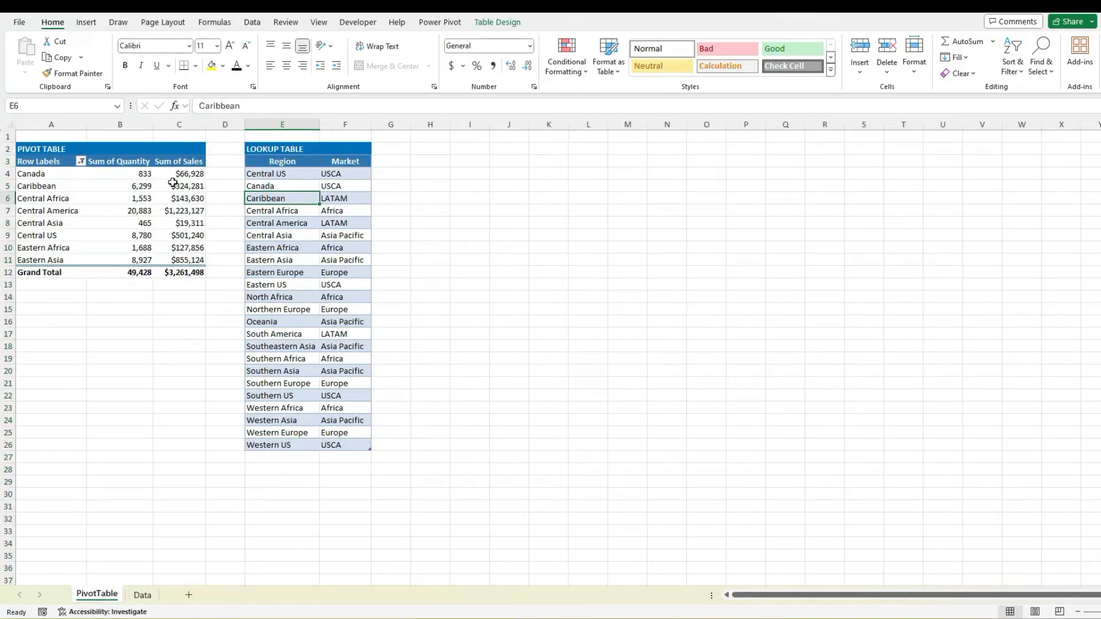
click(179, 198)
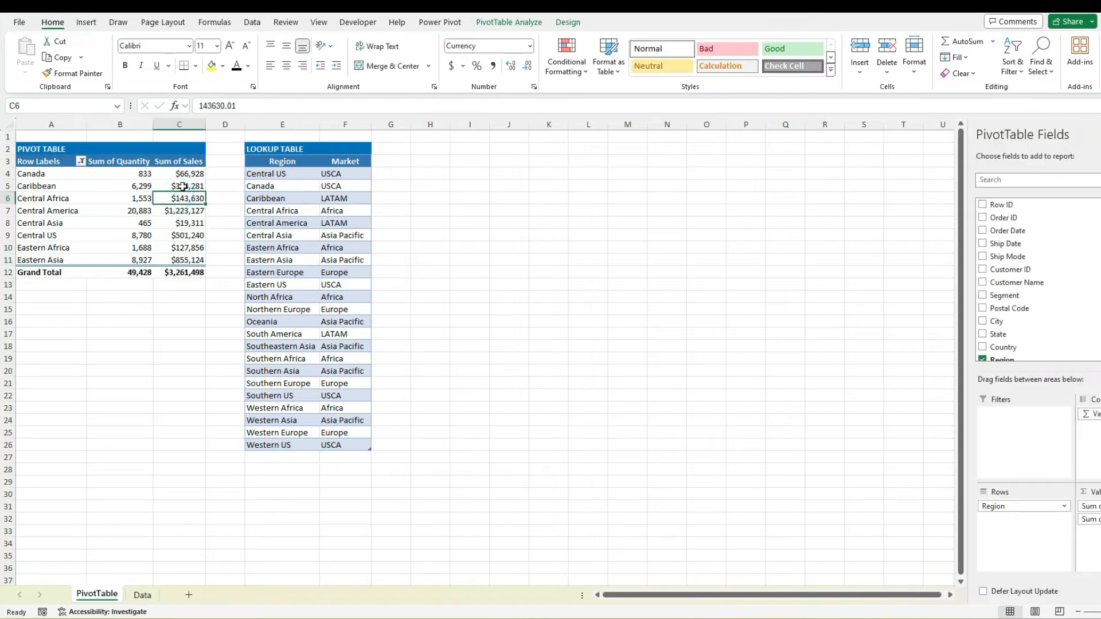
click(178, 186)
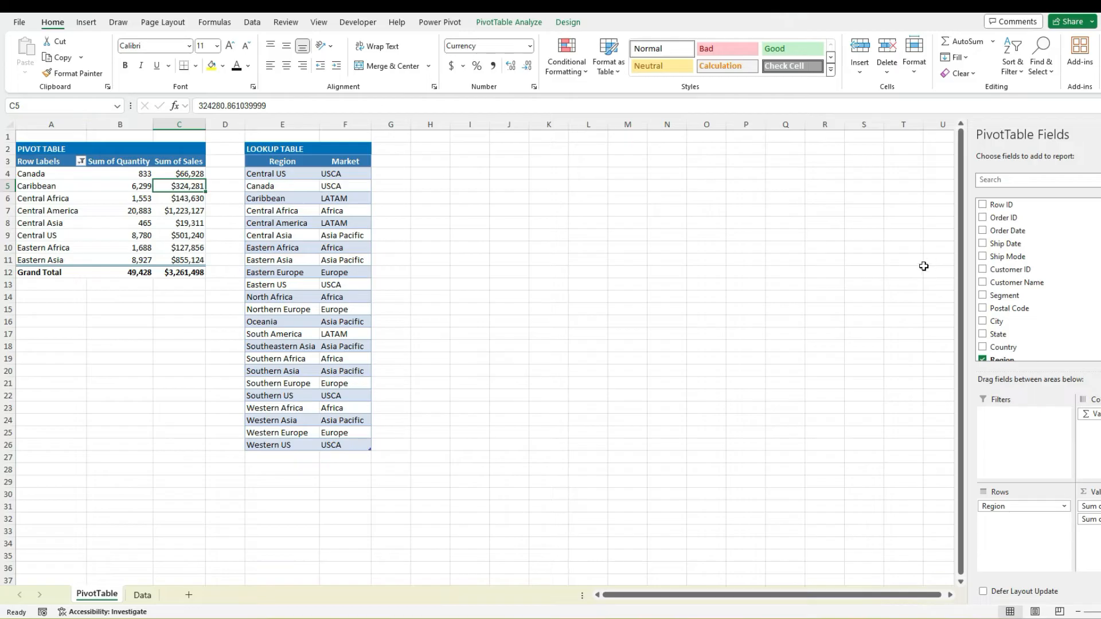
scroll(down, 3)
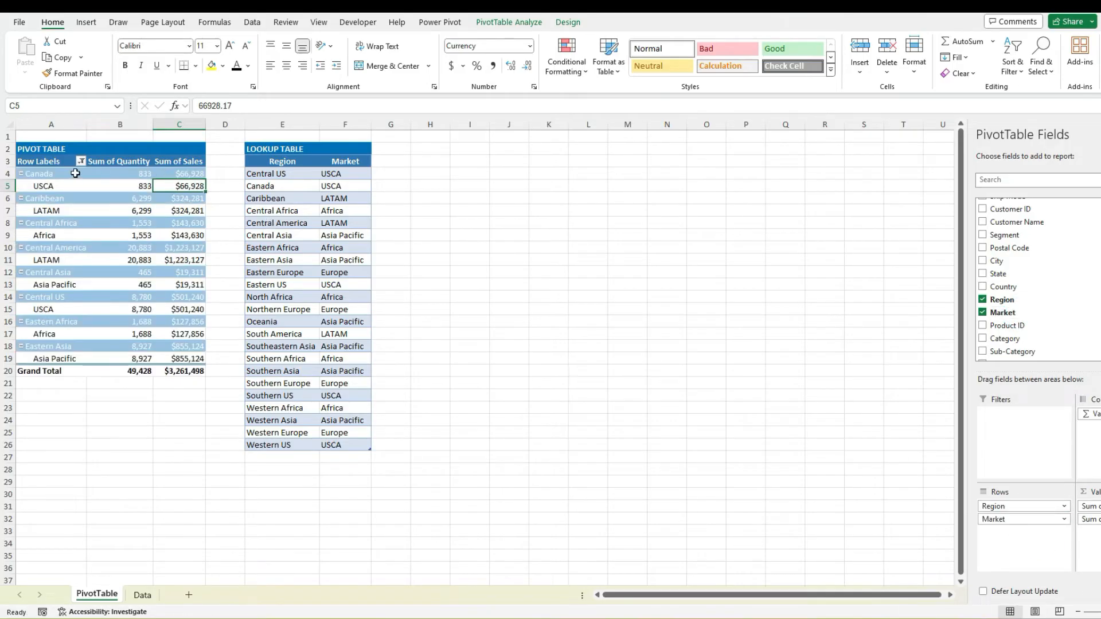
Step: Set the pivot's Report Layout to Show in Tabular Form so Region and Market sit side by side
right_click(43, 197)
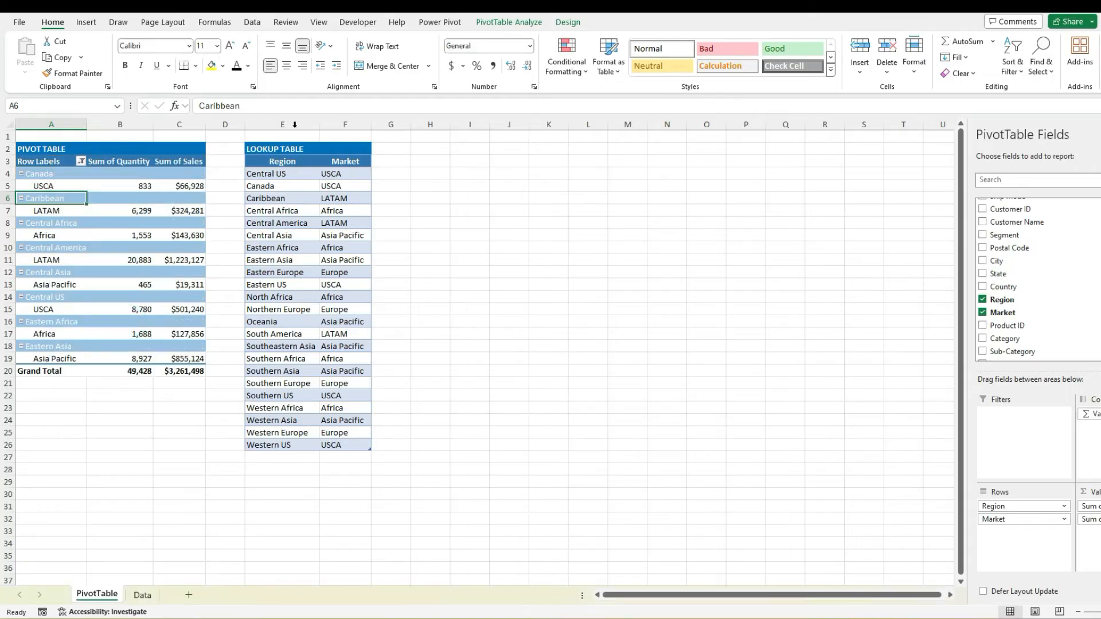
click(508, 21)
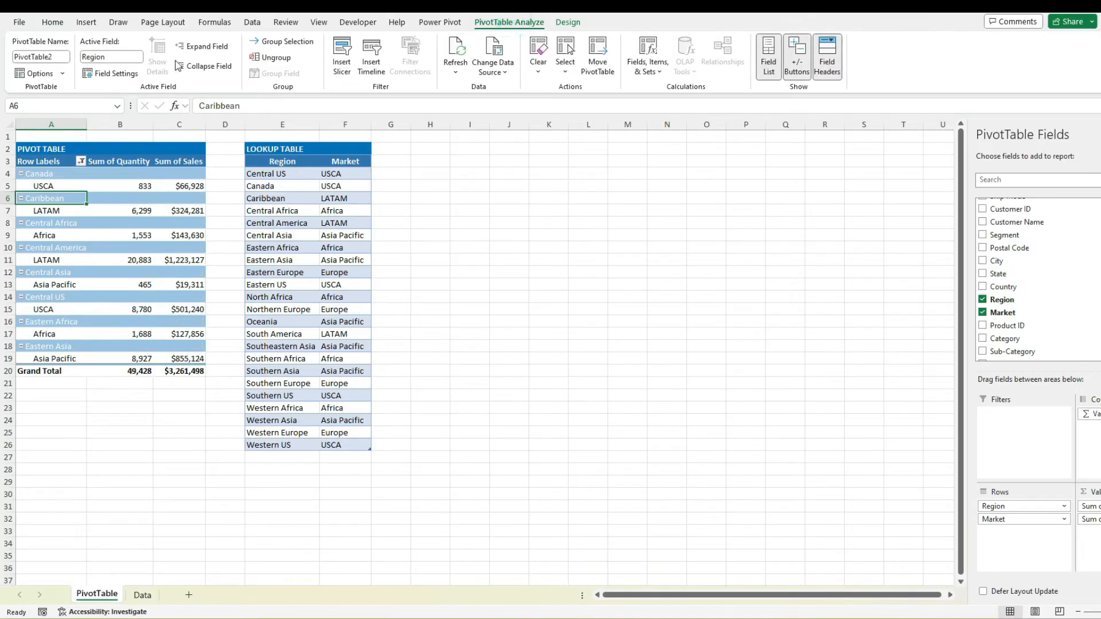
click(566, 22)
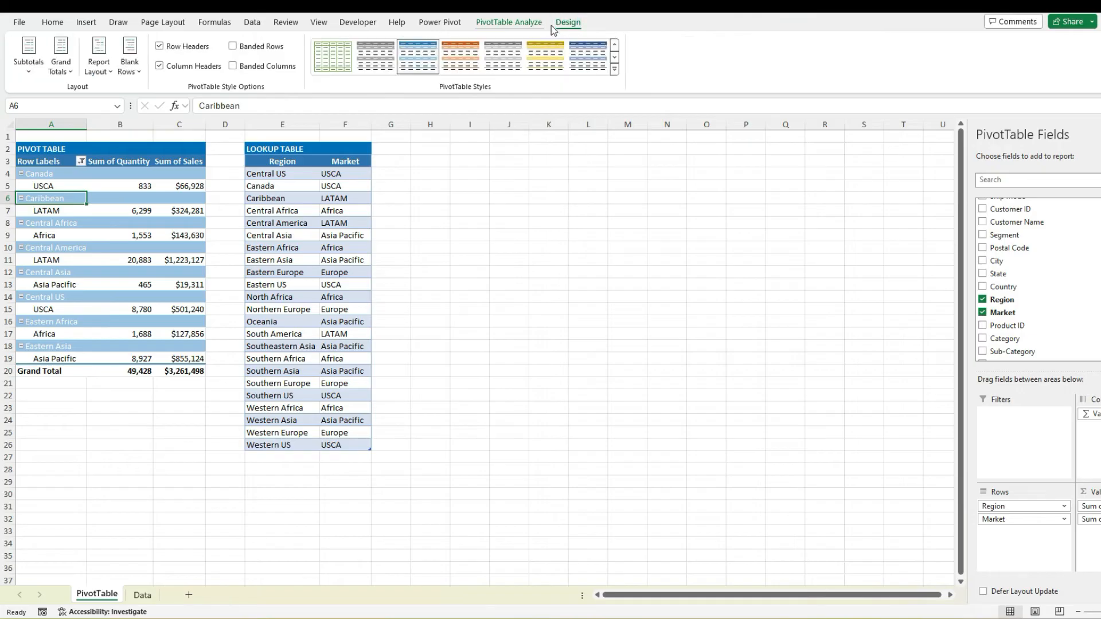
click(97, 56)
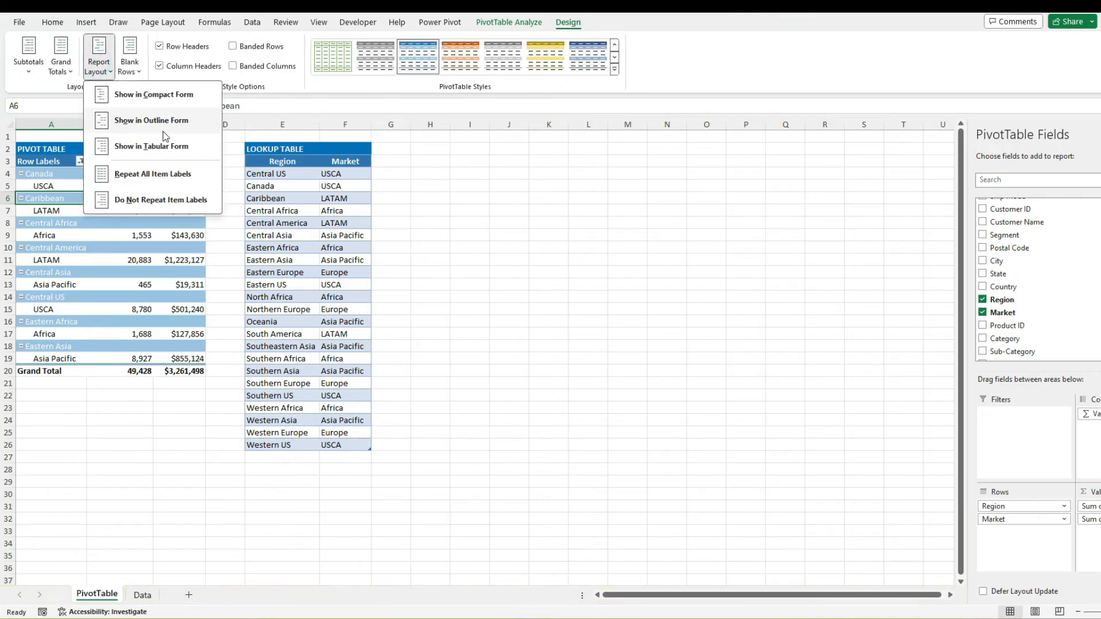
click(150, 146)
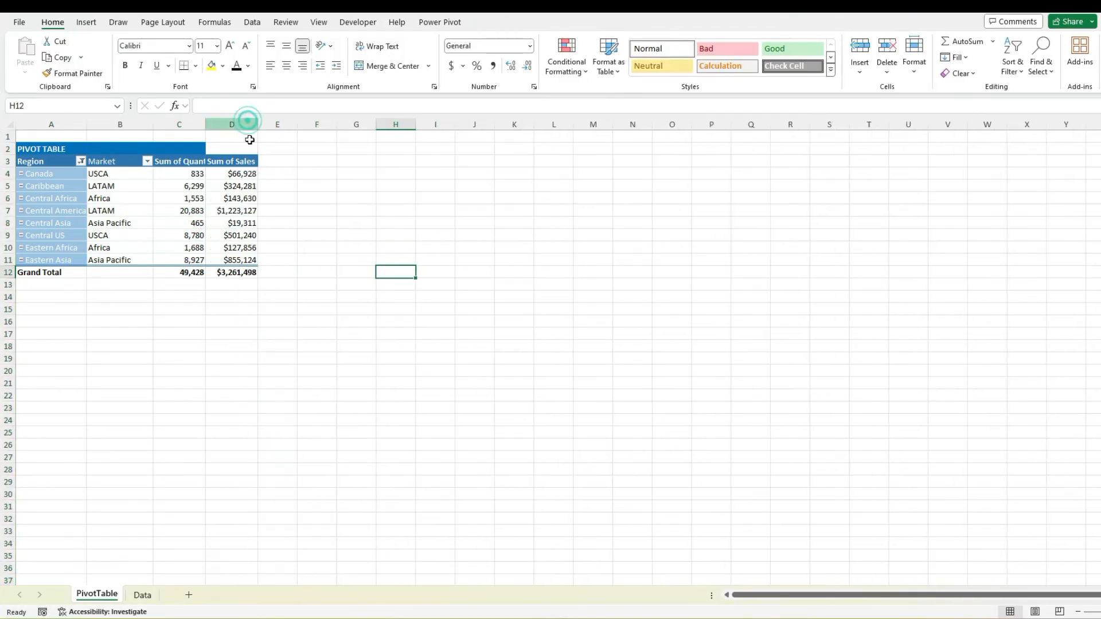
Step: Apply a light, unshaded PivotTable style from the Design gallery and deselect the pivot
click(231, 198)
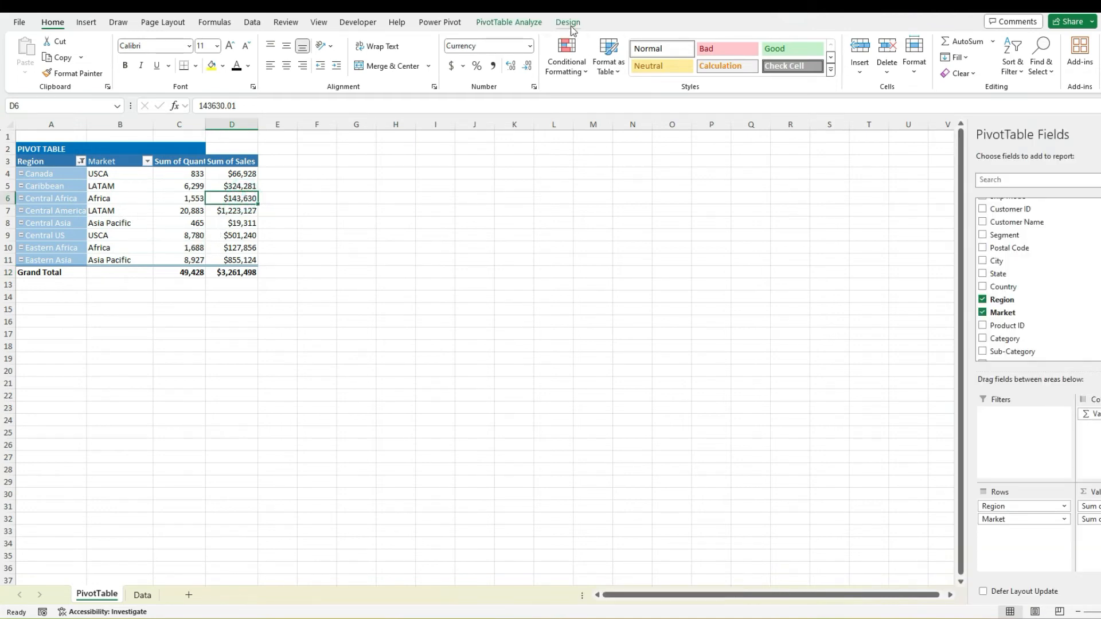
click(567, 22)
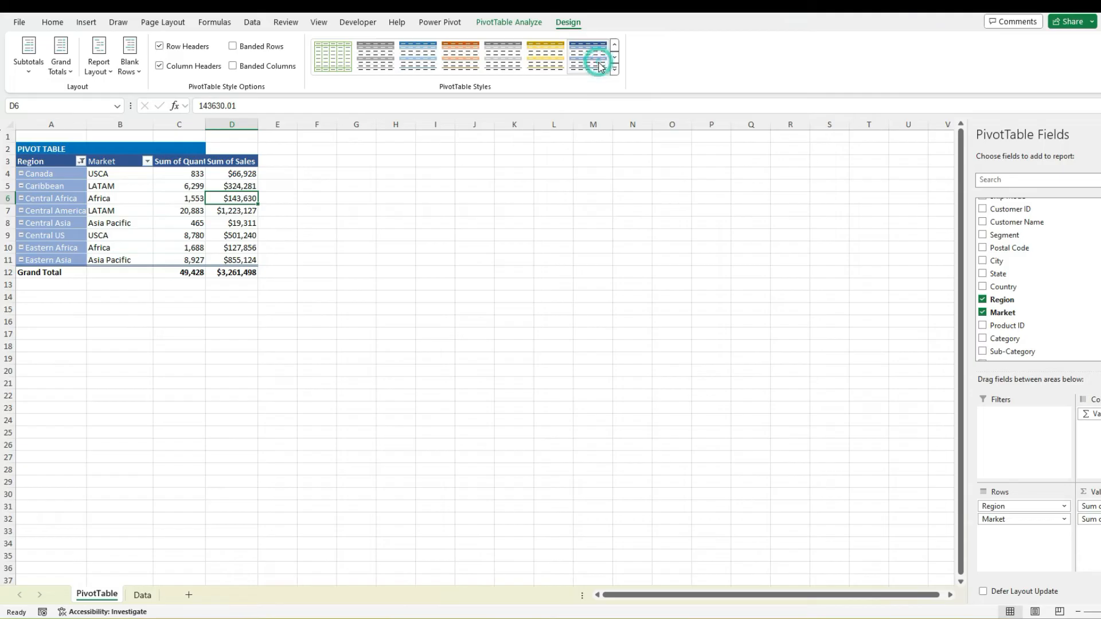
click(612, 69)
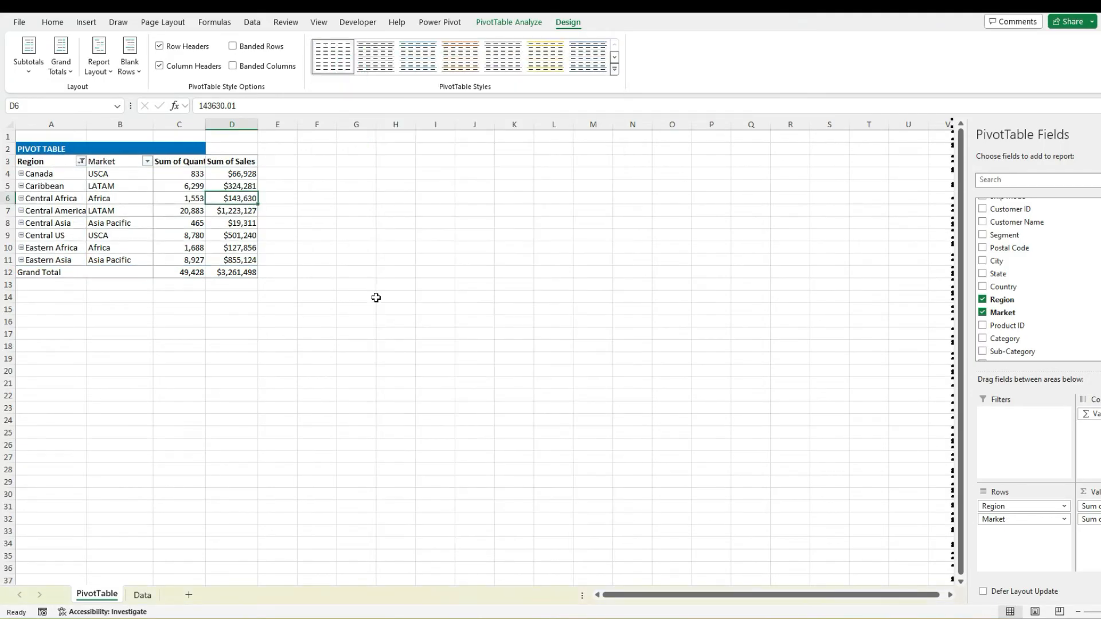
click(356, 296)
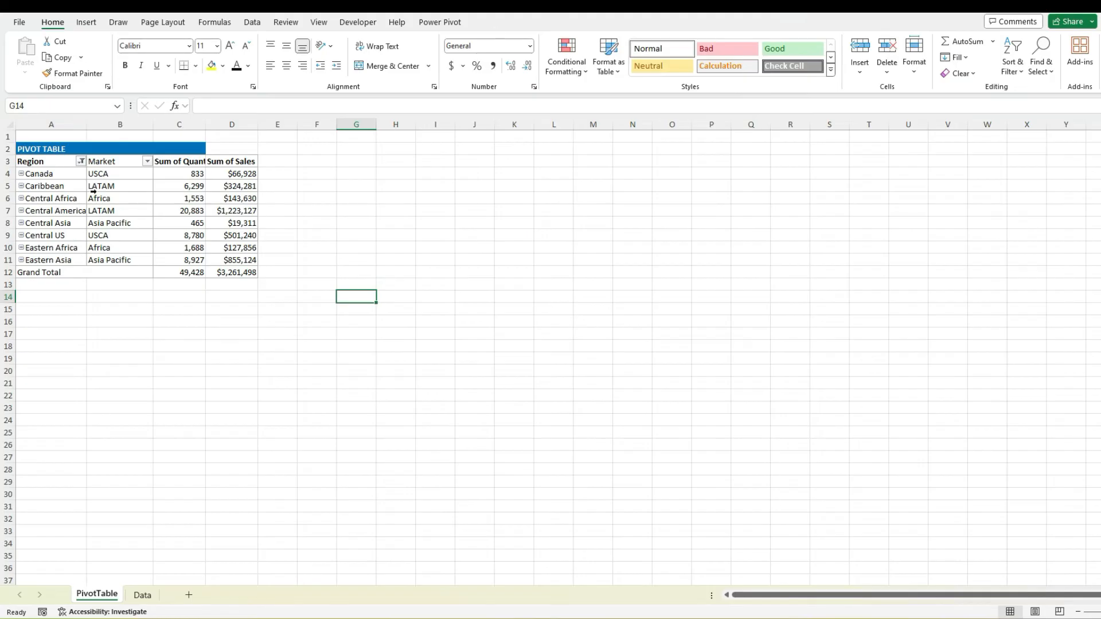
mouse_move(124, 209)
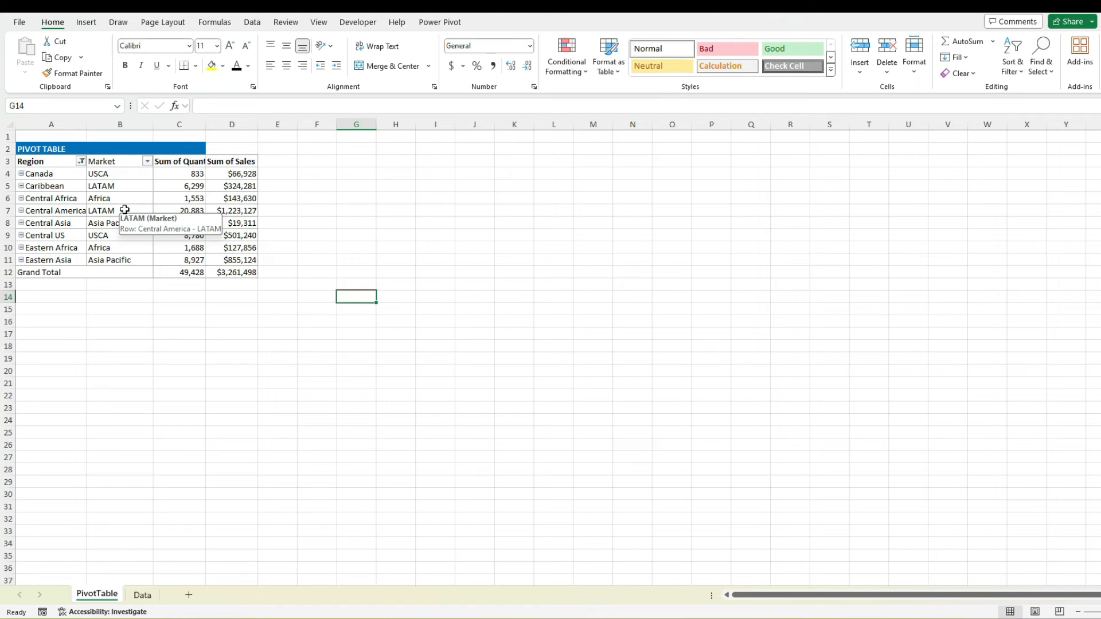
mouse_move(408, 291)
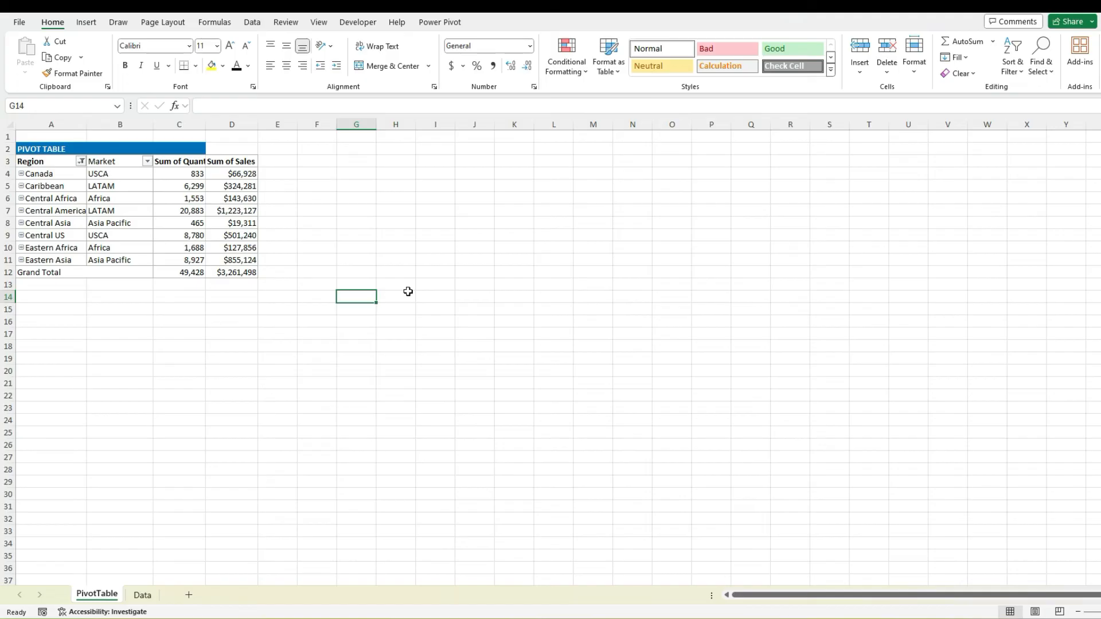
click(141, 594)
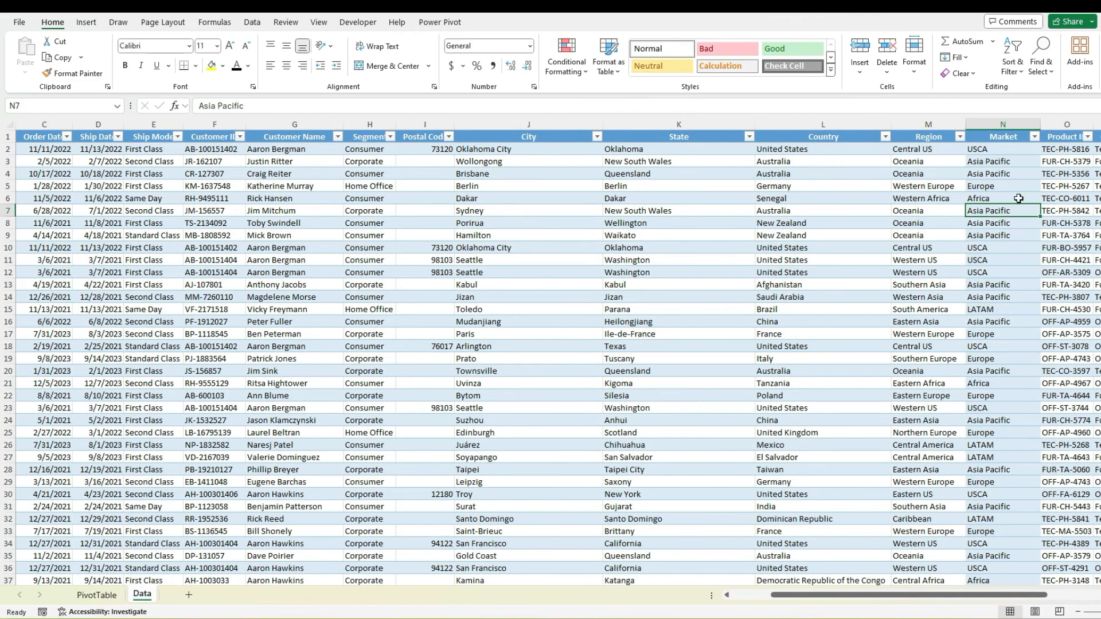
click(97, 595)
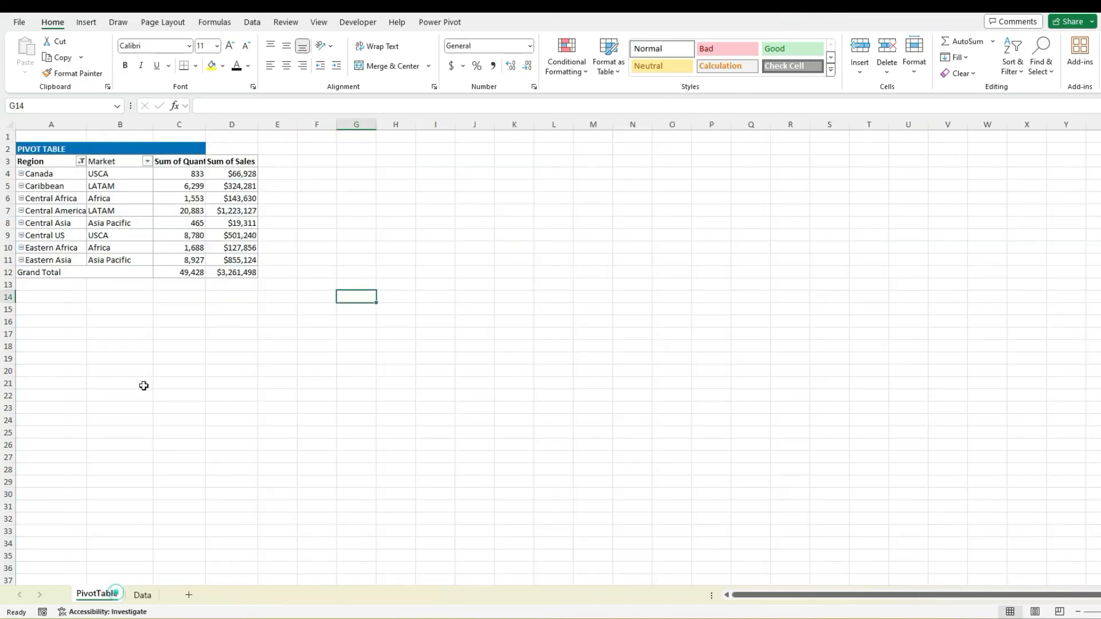